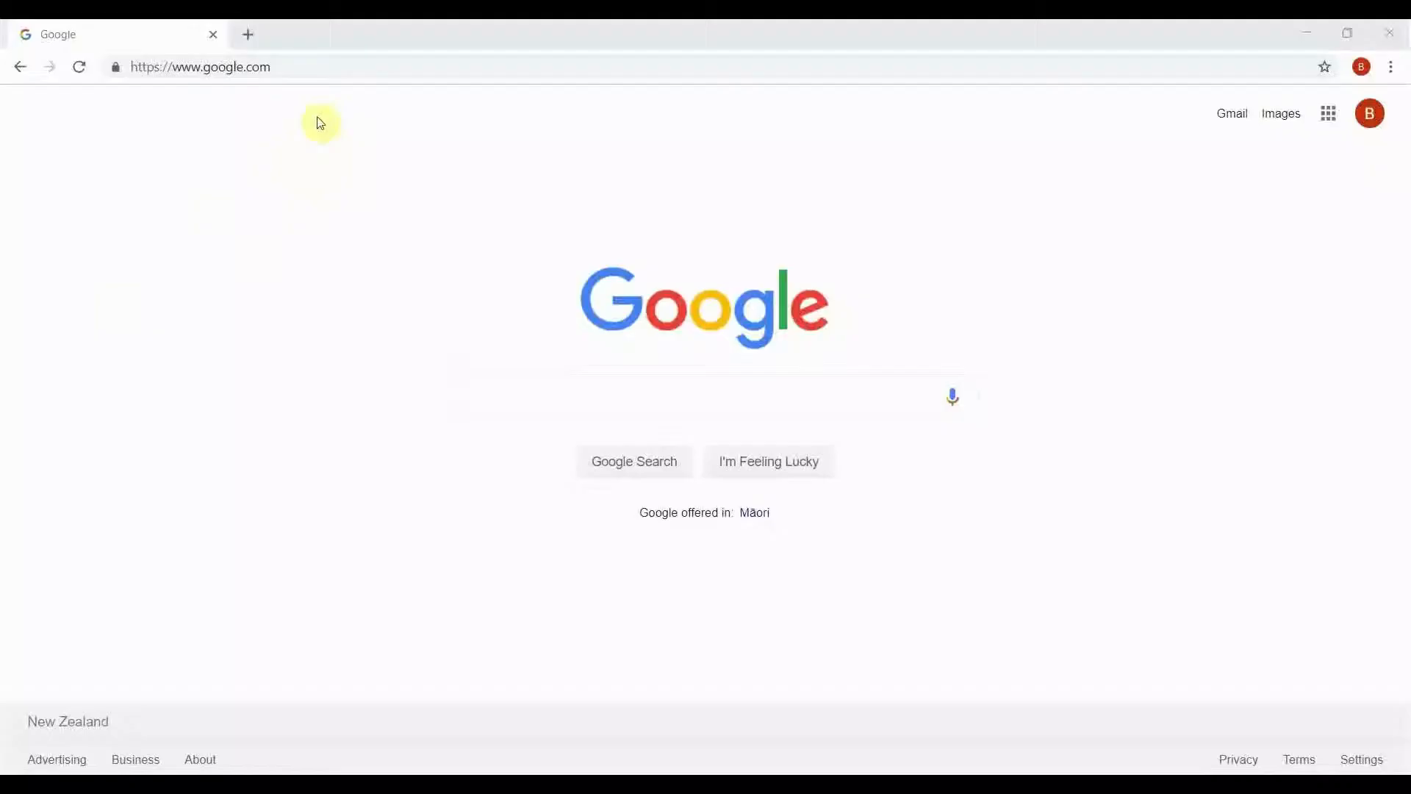
Visit logtagrecorders.com and reach the LogTag Analyzer 3 details from the Software section
{"action": "type", "text": "logtagrecorders.com"}
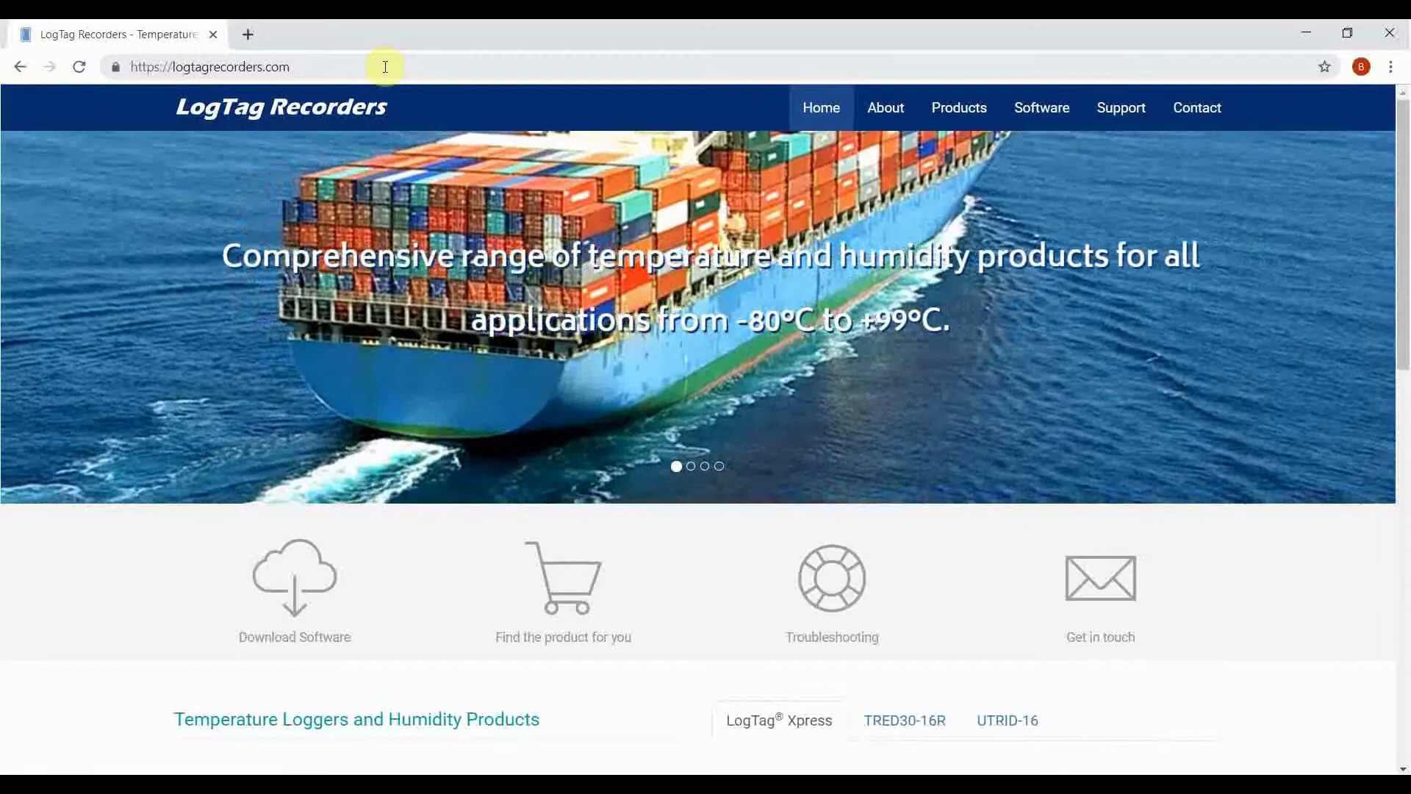
{"action": "left_click", "coordinate": [1040, 108]}
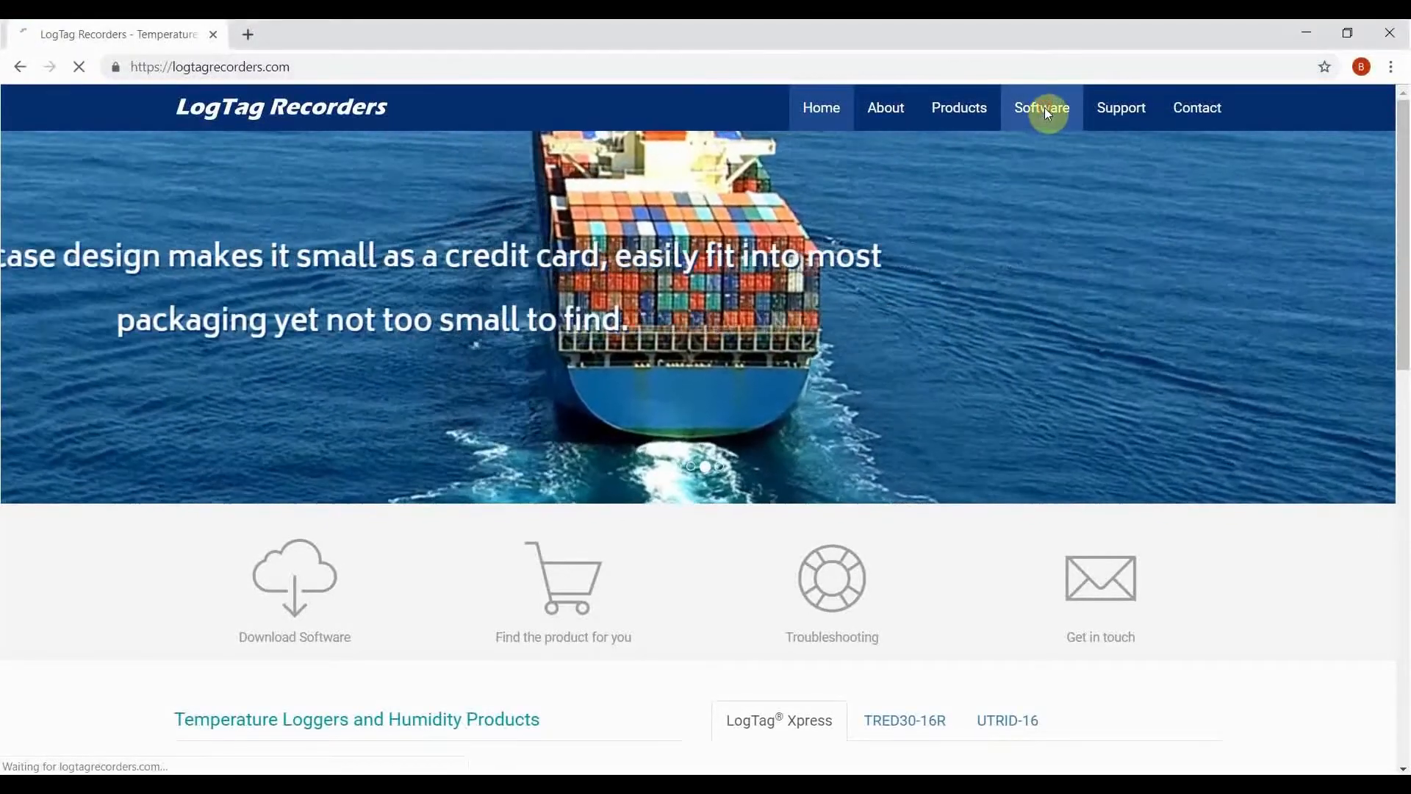
{"action": "left_click", "coordinate": [1041, 107]}
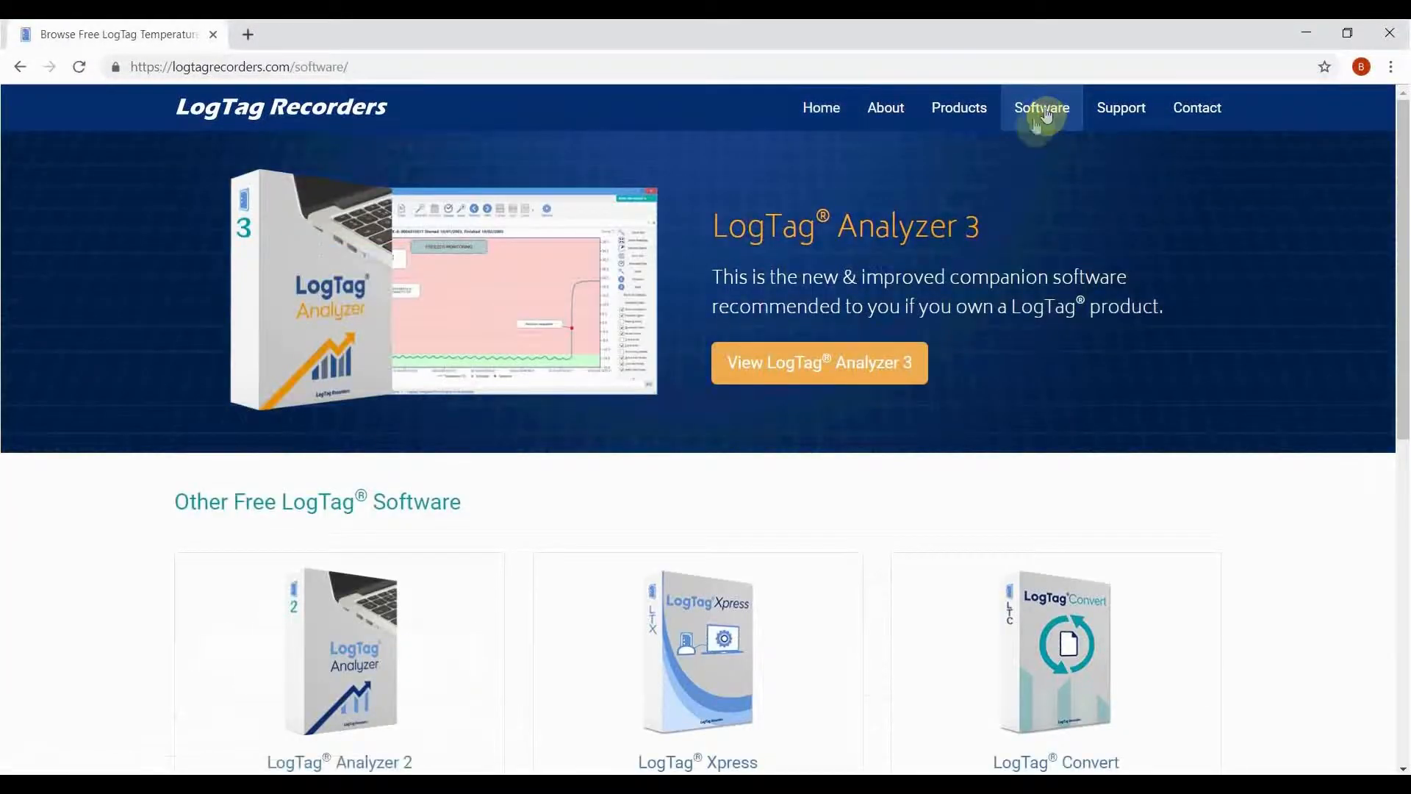
{"action": "mouse_move", "coordinate": [819, 363]}
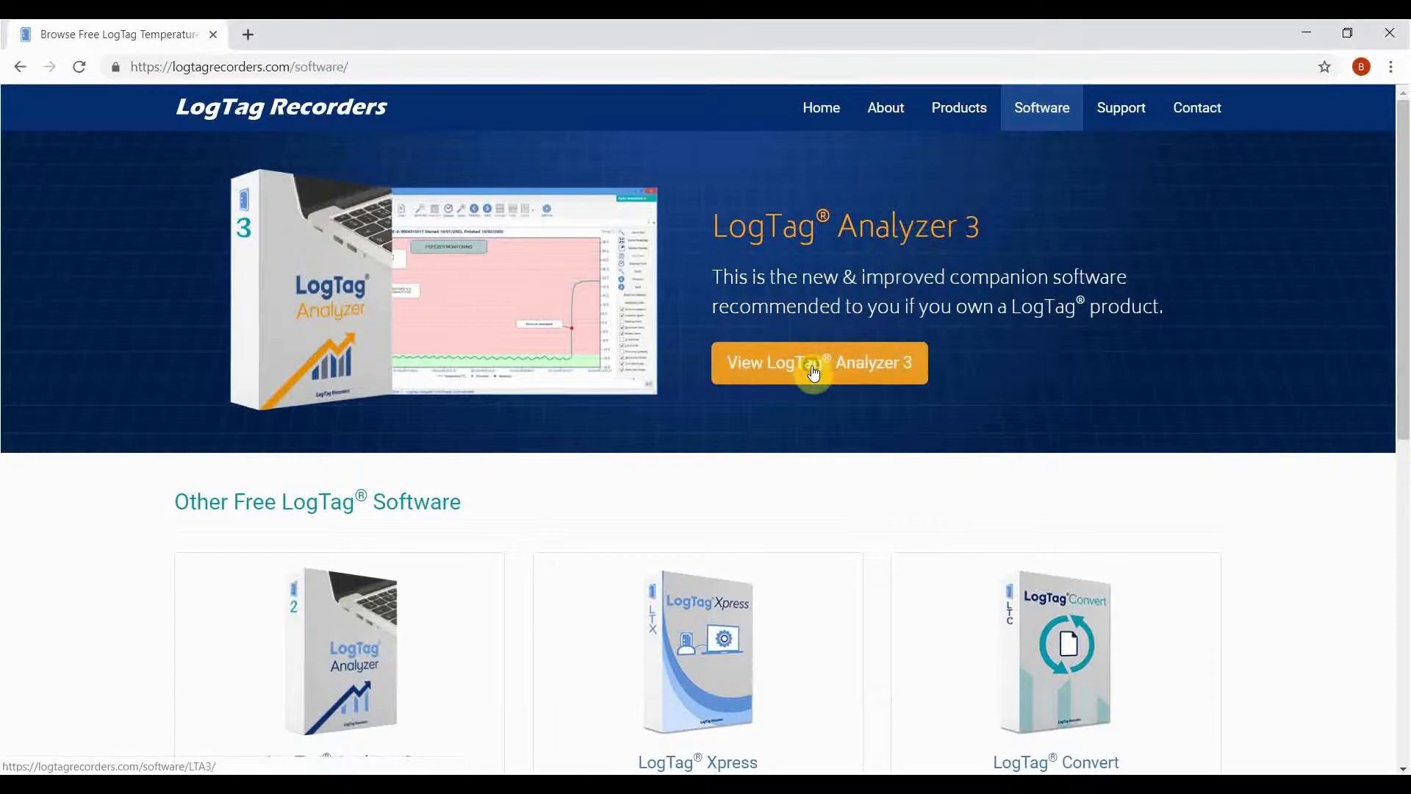
{"action": "left_click", "coordinate": [817, 363]}
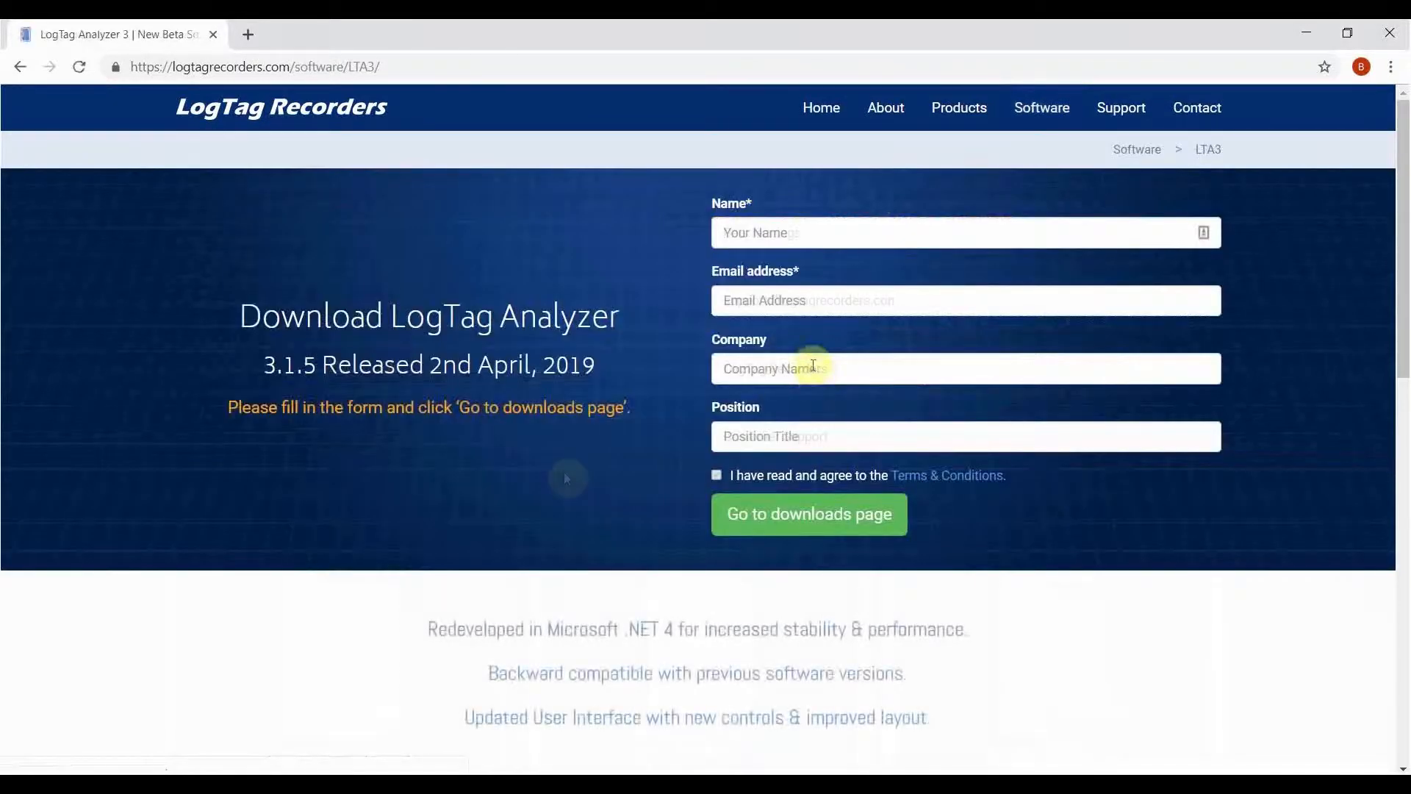
Accept the terms on the request form and continue to the downloads page
{"action": "left_click", "coordinate": [807, 514]}
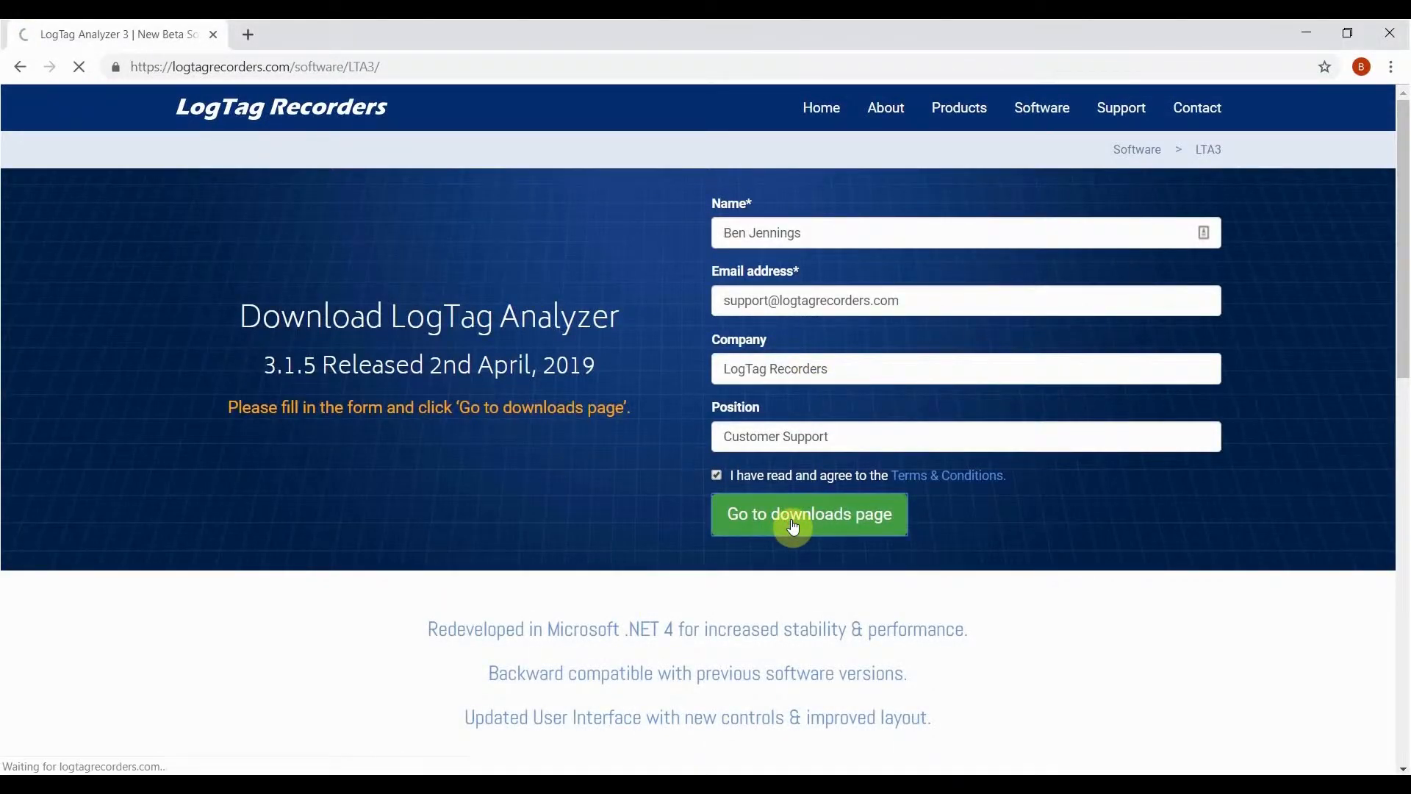
{"action": "left_click", "coordinate": [807, 514]}
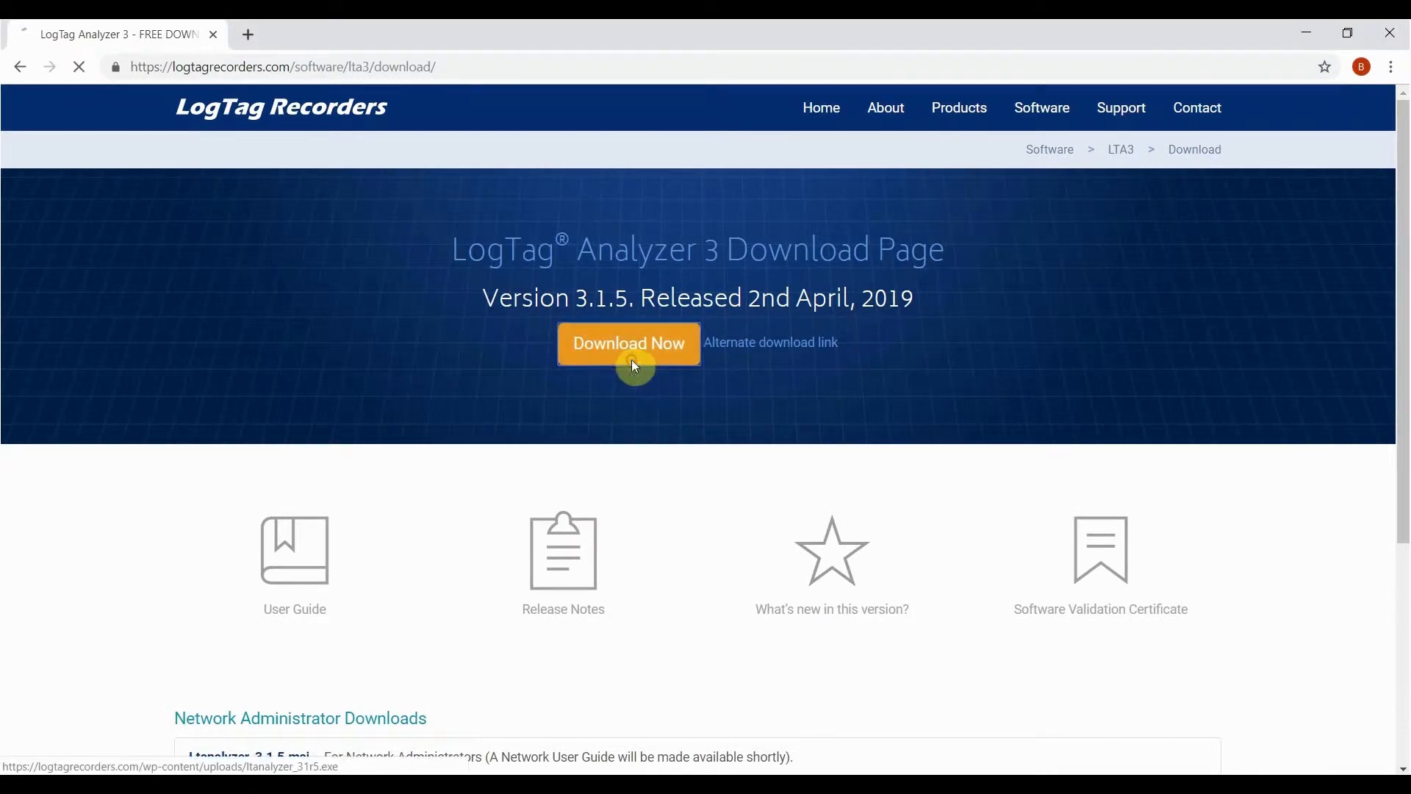
Download the installer, accept the license agreement and continue the LogTag Analyzer setup
{"action": "left_click", "coordinate": [628, 343]}
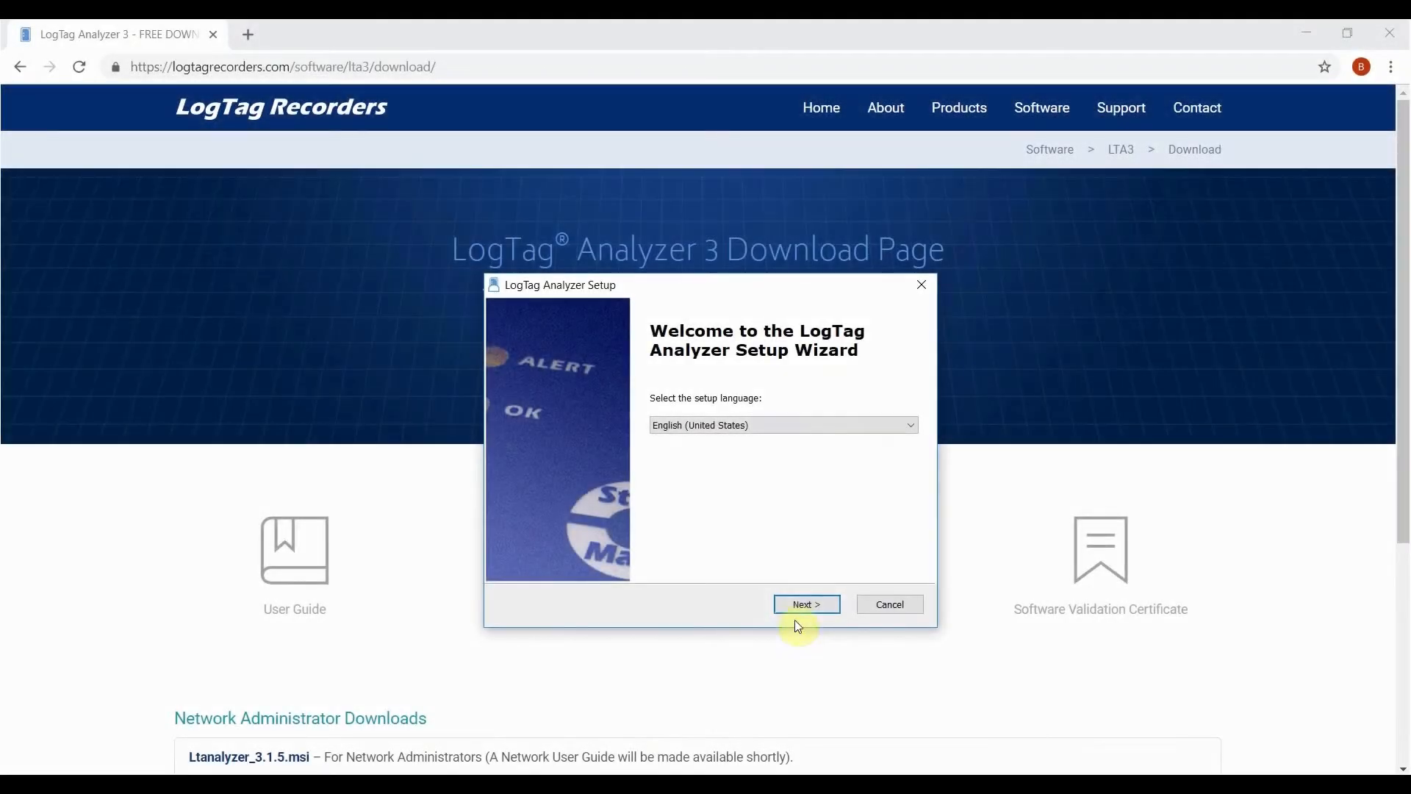
{"action": "left_click", "coordinate": [806, 604]}
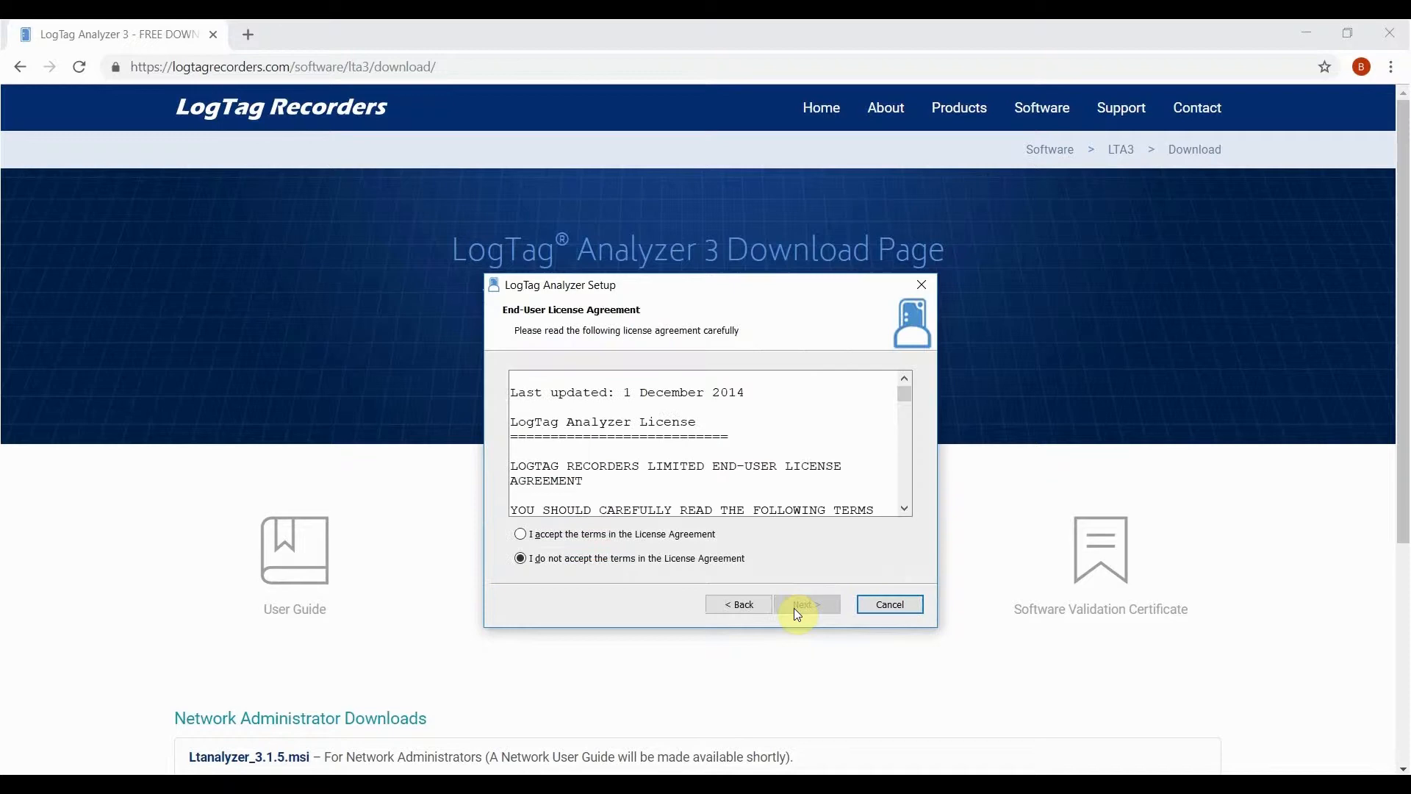
{"action": "left_click", "coordinate": [520, 533]}
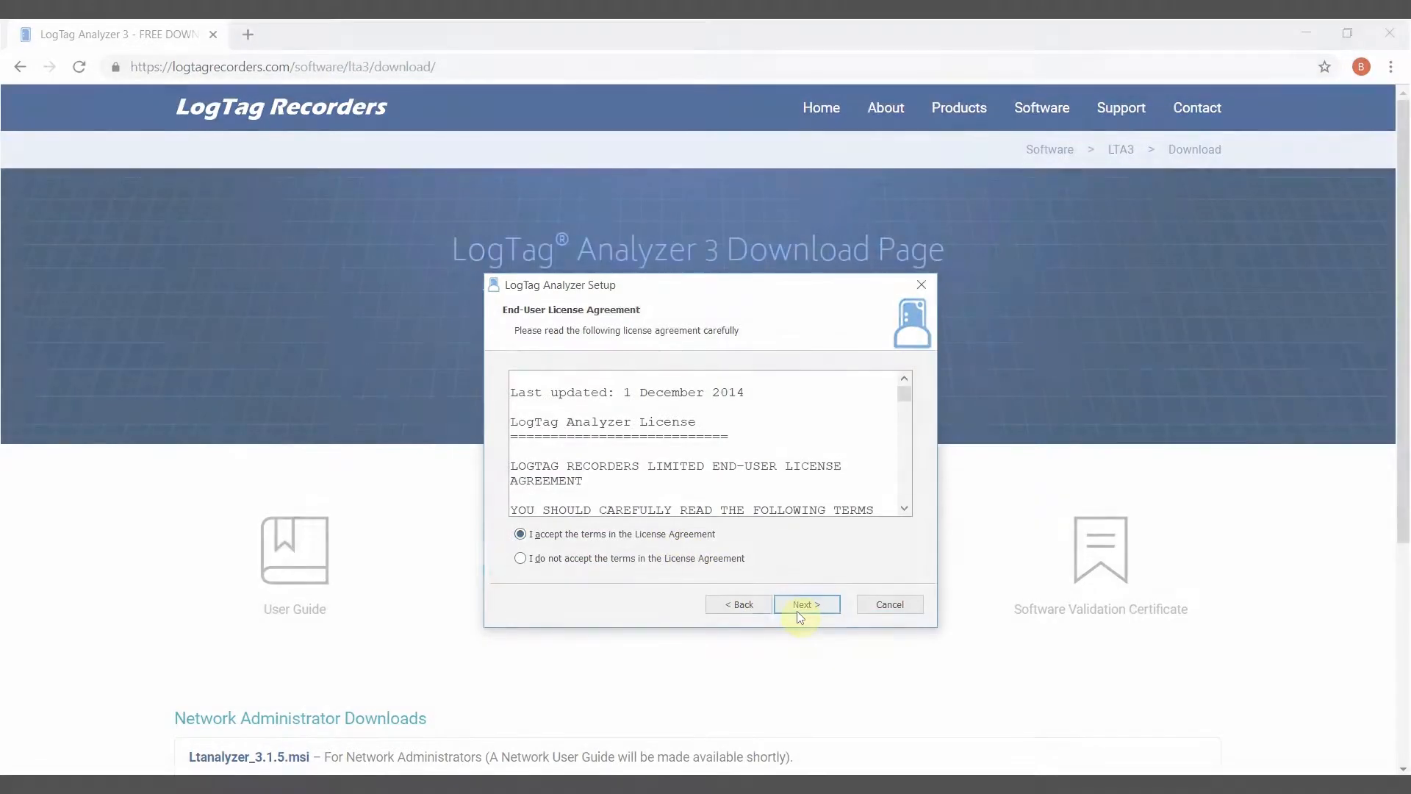
{"action": "left_click", "coordinate": [804, 604]}
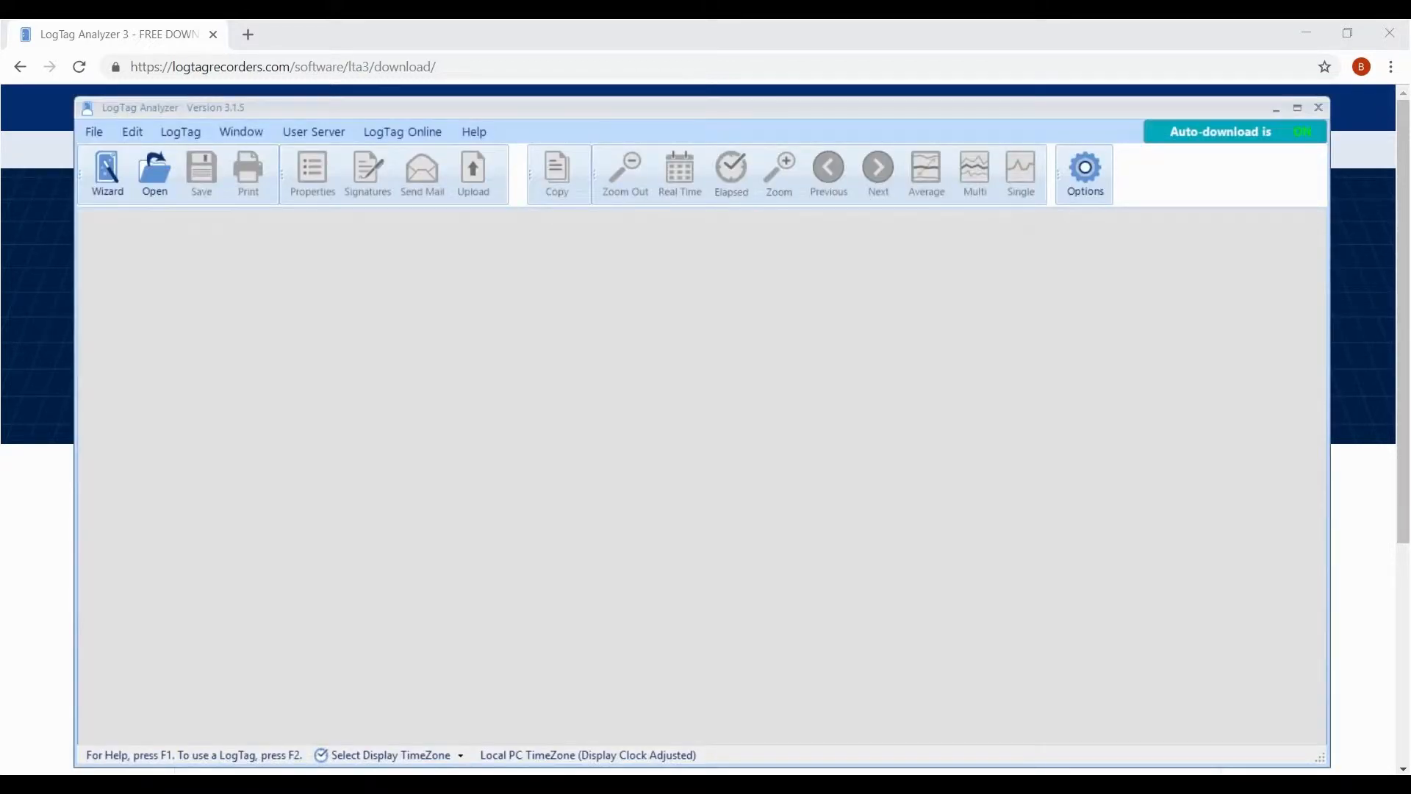
{"action": "mouse_move", "coordinate": [464, 233]}
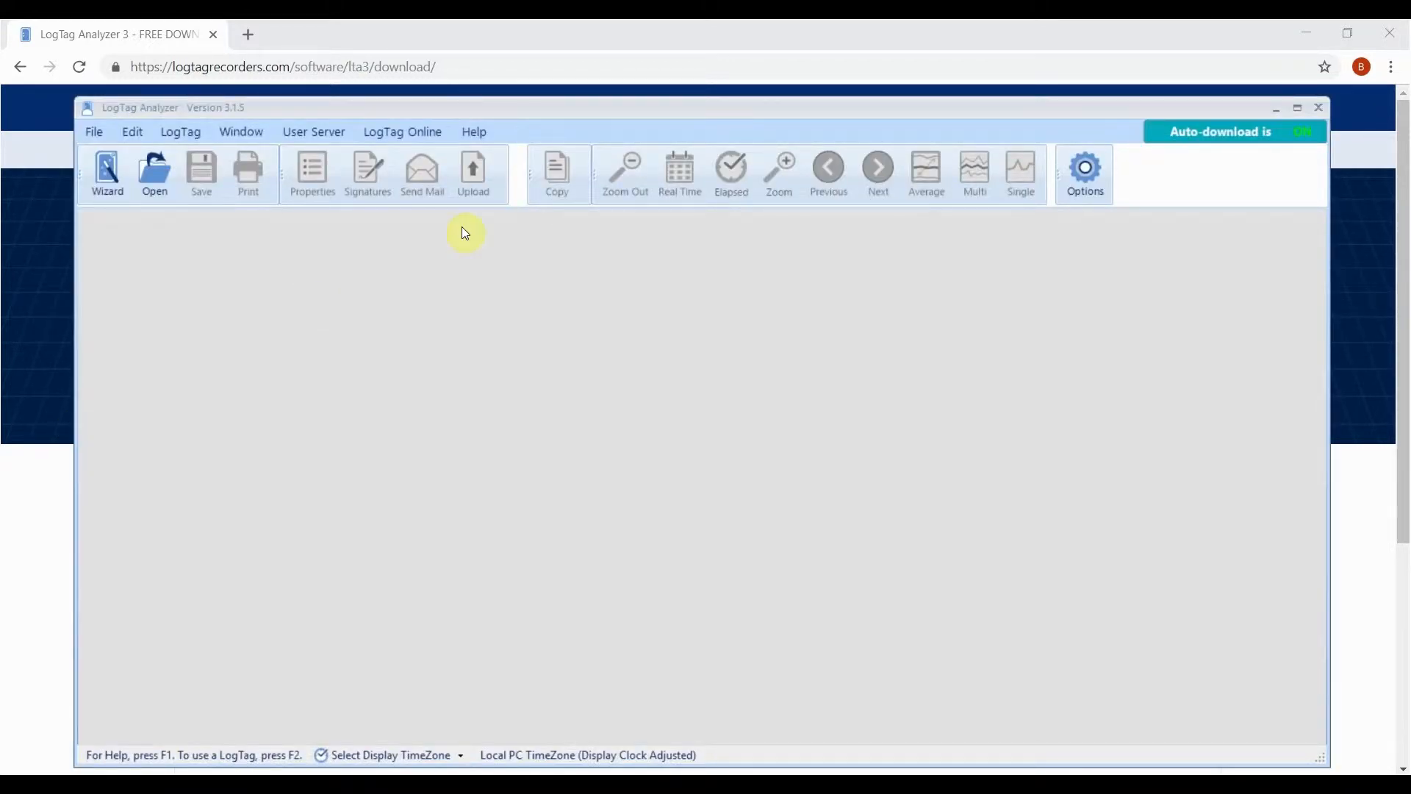
Run Help > Check Internet for updates, see 3.1.5 is current, and cancel the notice
{"action": "left_click", "coordinate": [473, 131]}
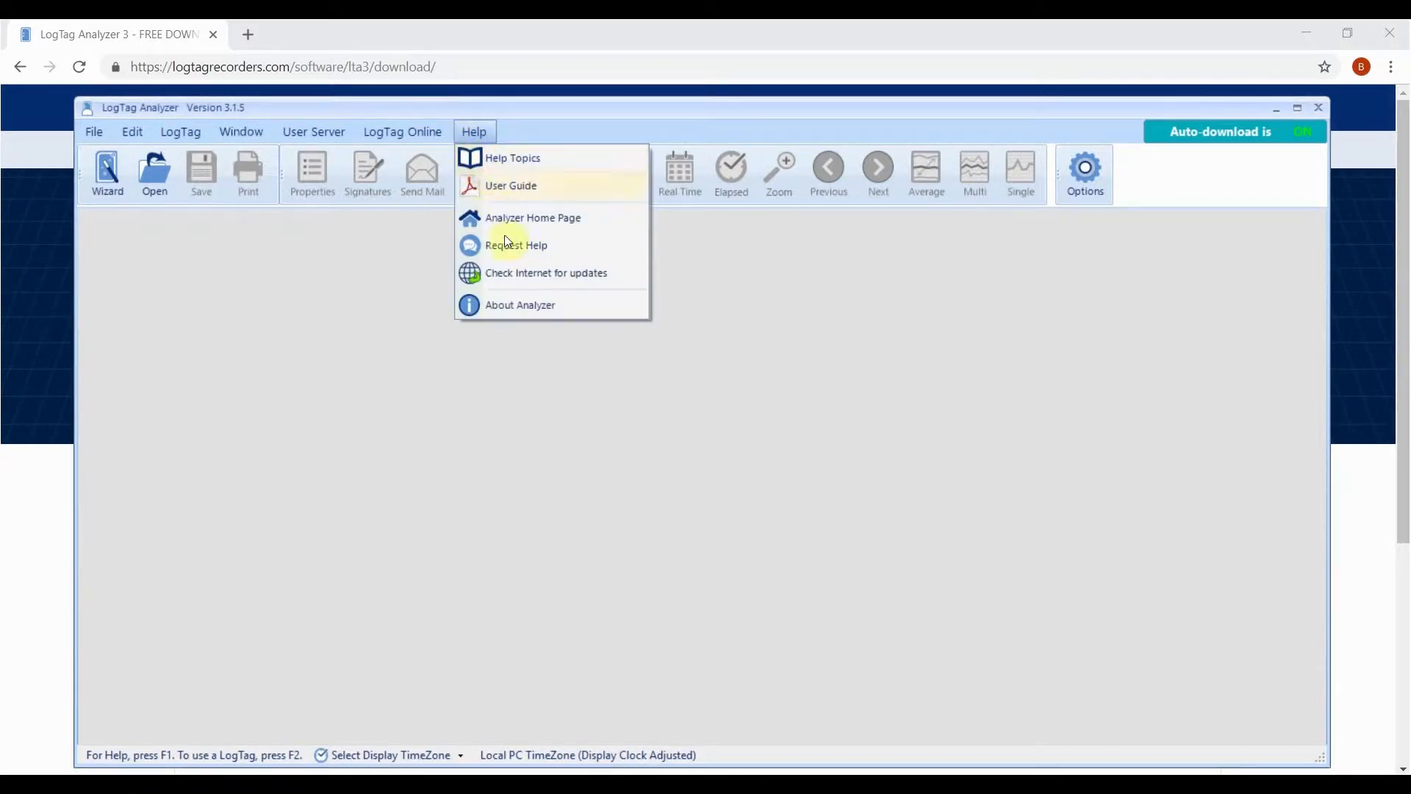
{"action": "left_click", "coordinate": [545, 273]}
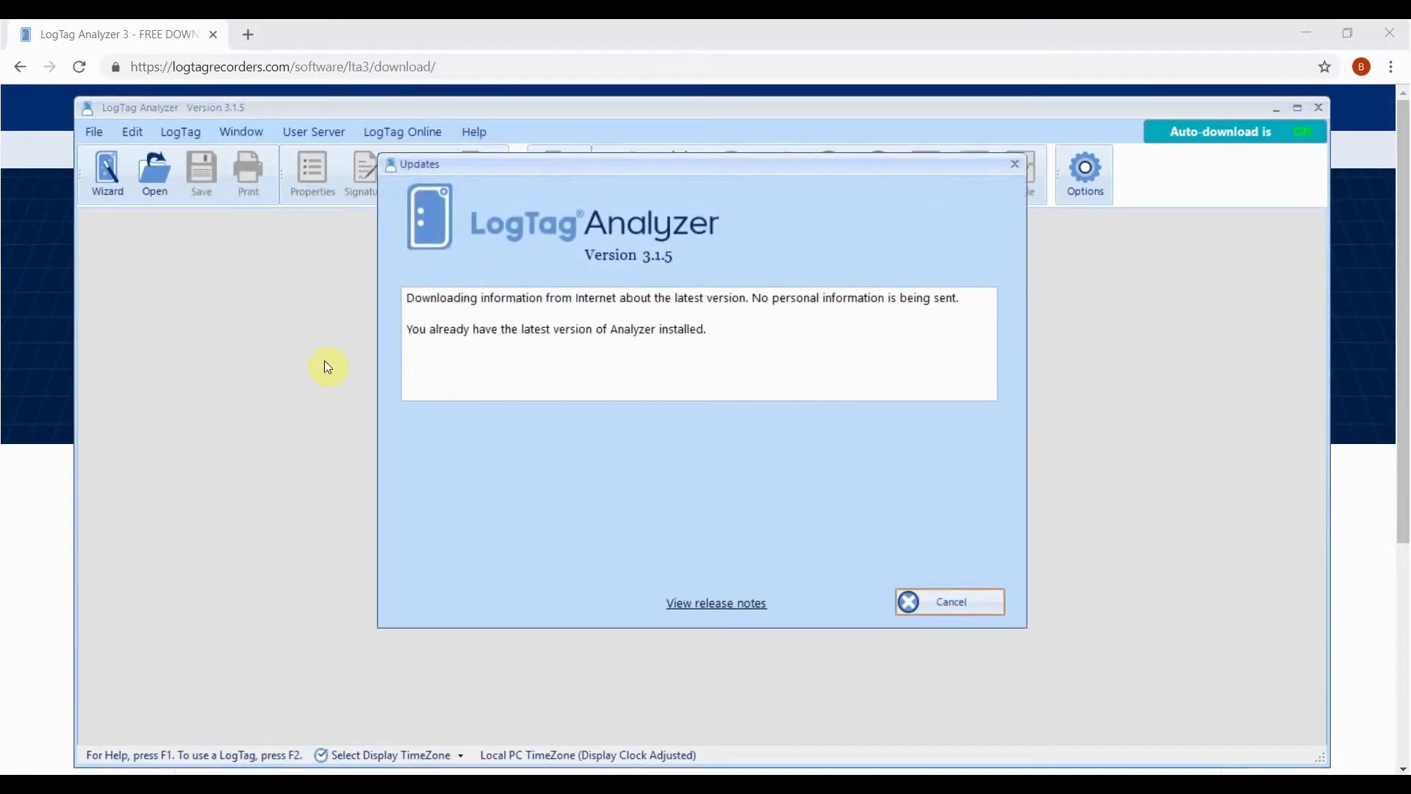
{"action": "left_click", "coordinate": [948, 602]}
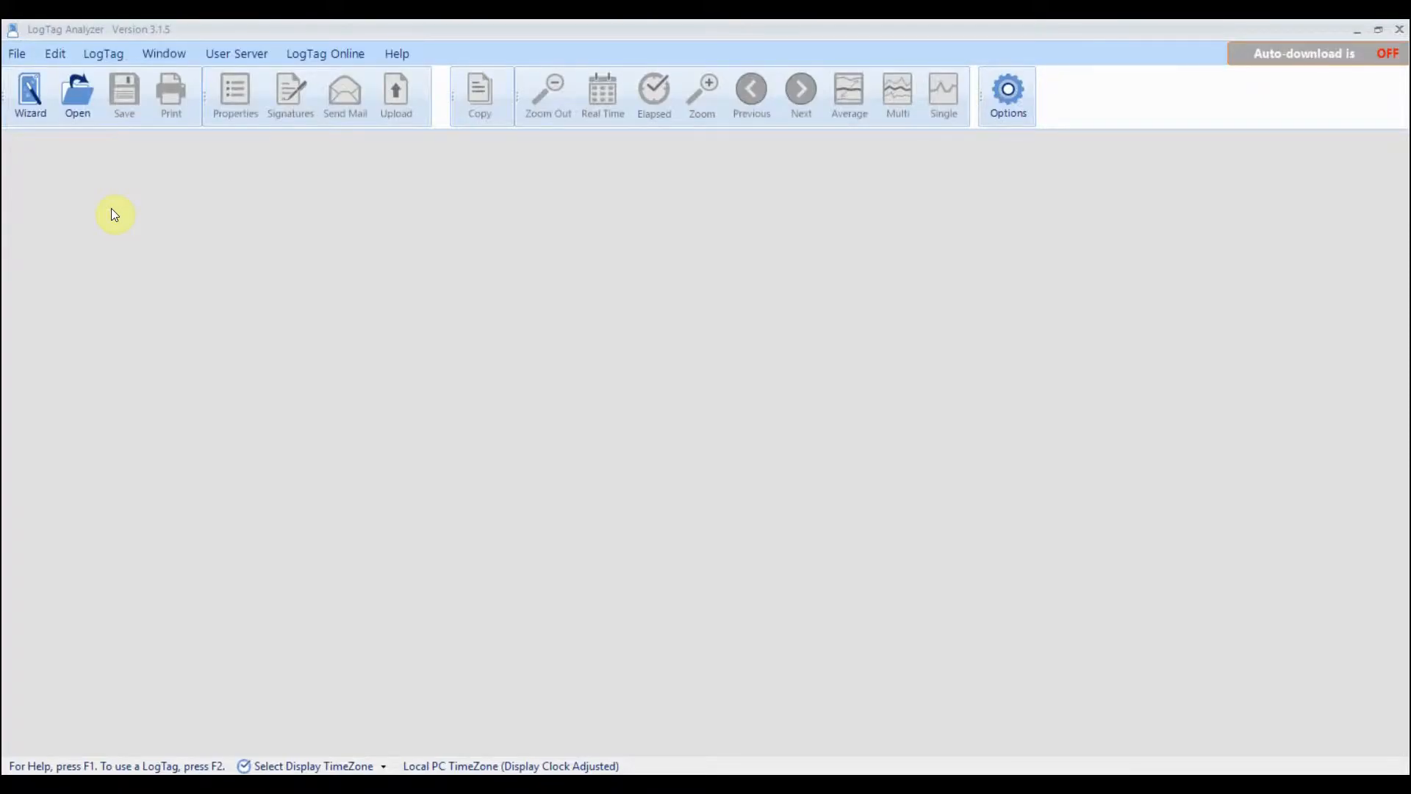
Run the LogTag Wizard to find the cradled UTRIX-16 and choose Configure
{"action": "left_click", "coordinate": [29, 97]}
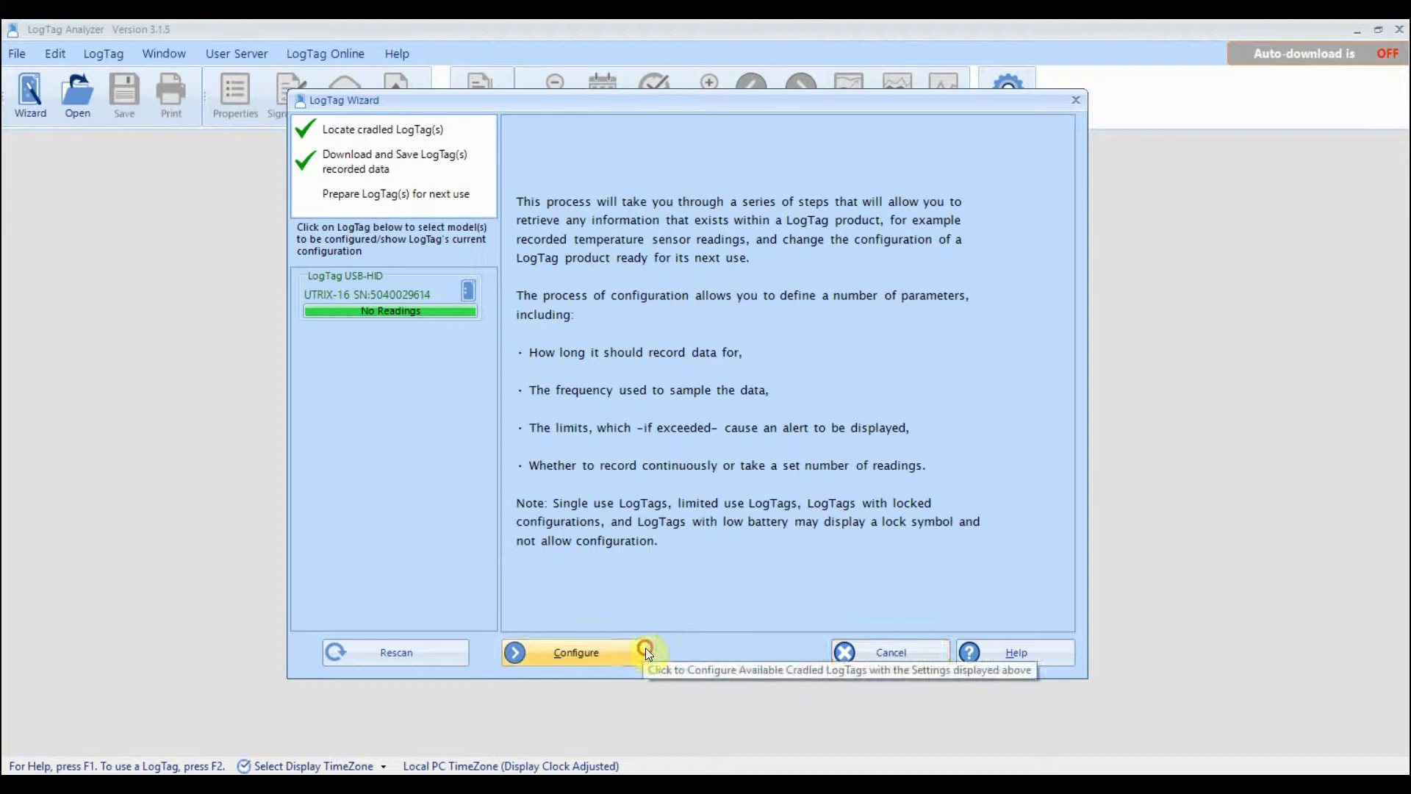
{"action": "left_click", "coordinate": [574, 651]}
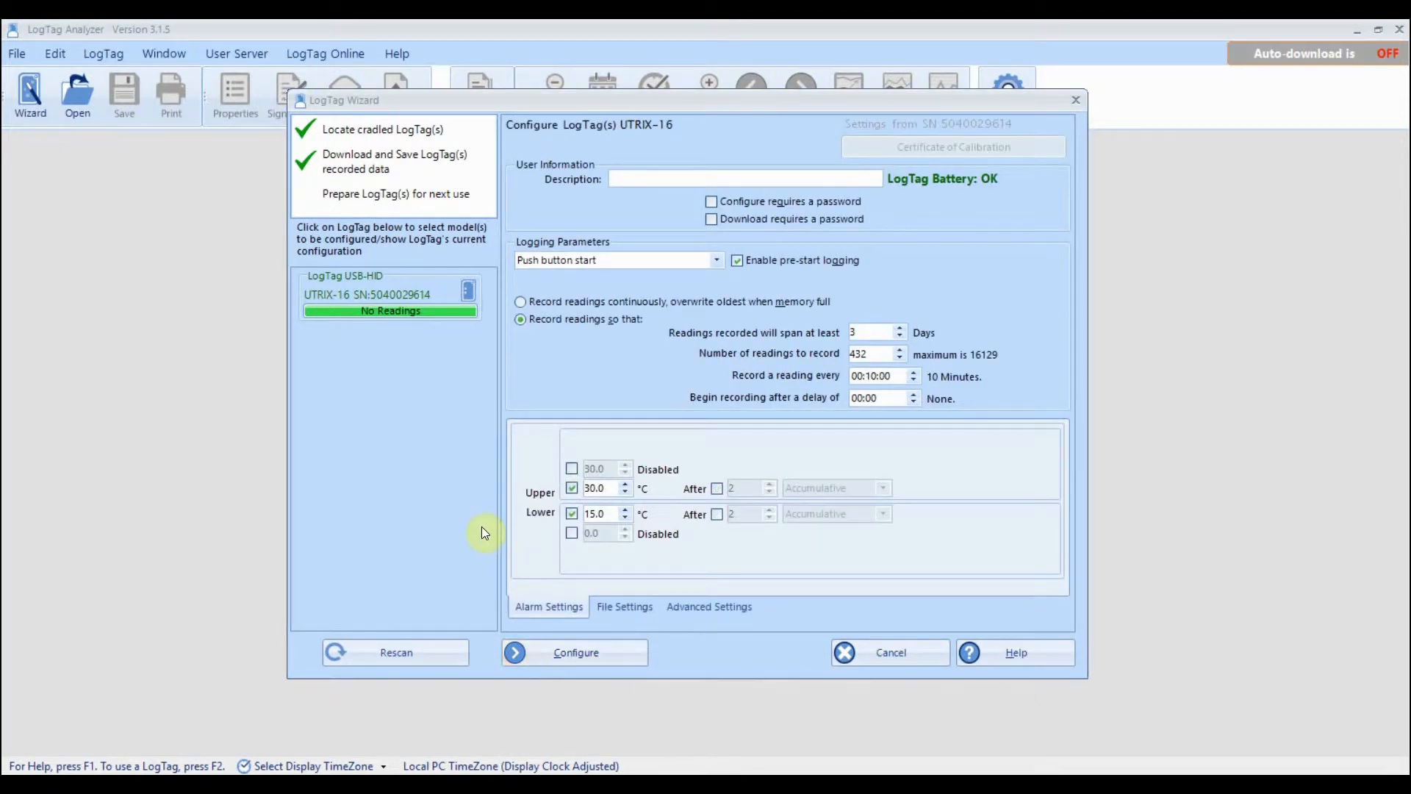
{"action": "type", "text": "Refrigerated Transport #060519"}
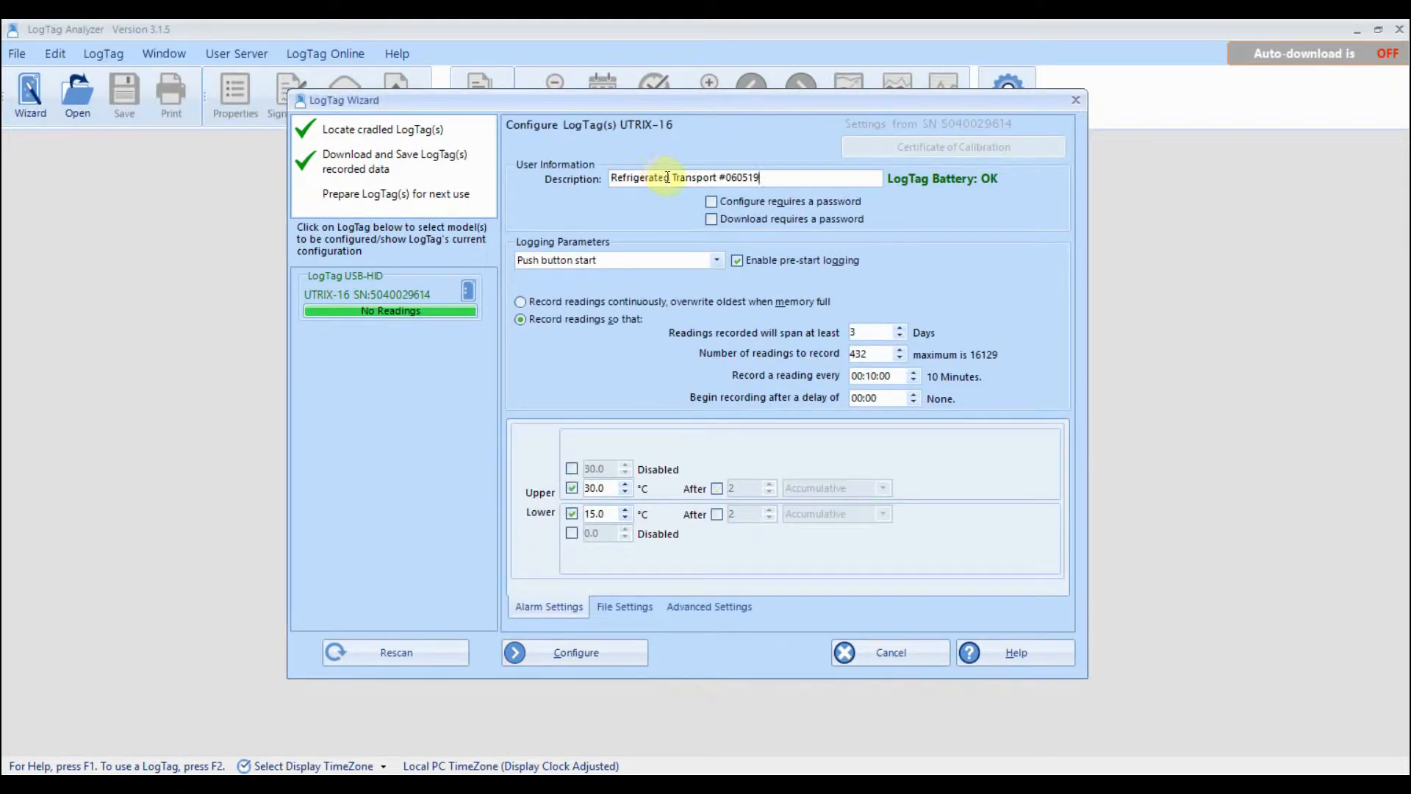
{"action": "mouse_move", "coordinate": [911, 255]}
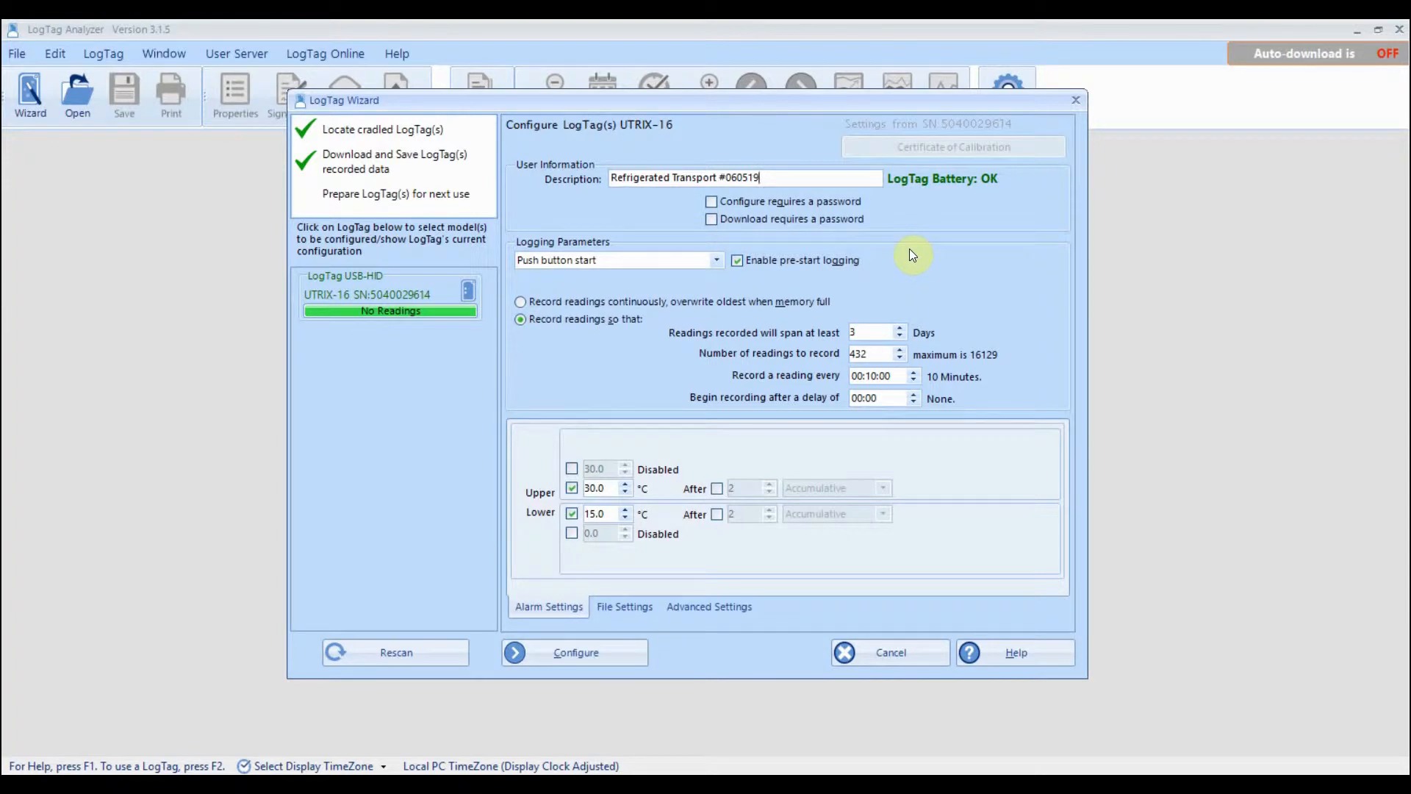
{"action": "mouse_move", "coordinate": [740, 206]}
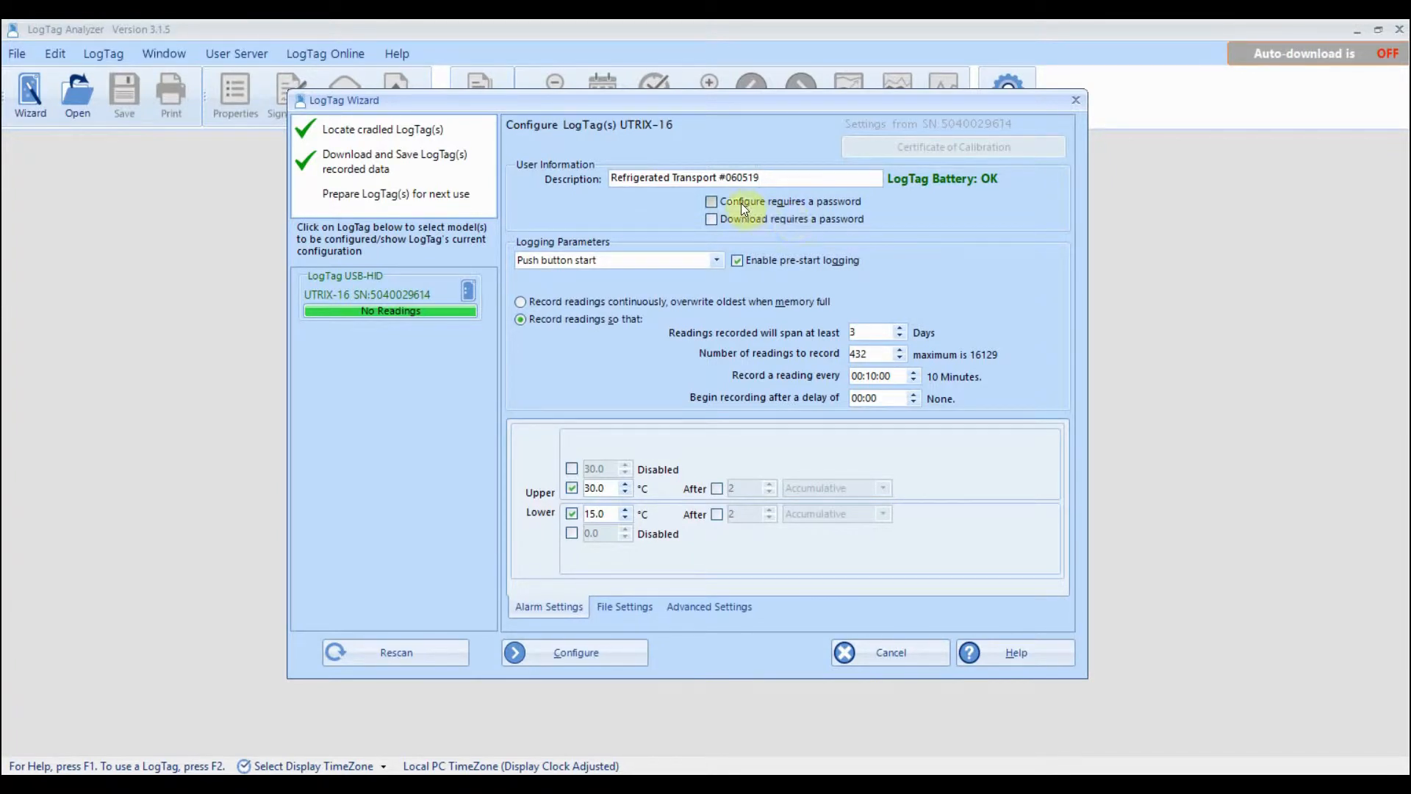
{"action": "mouse_move", "coordinate": [748, 223]}
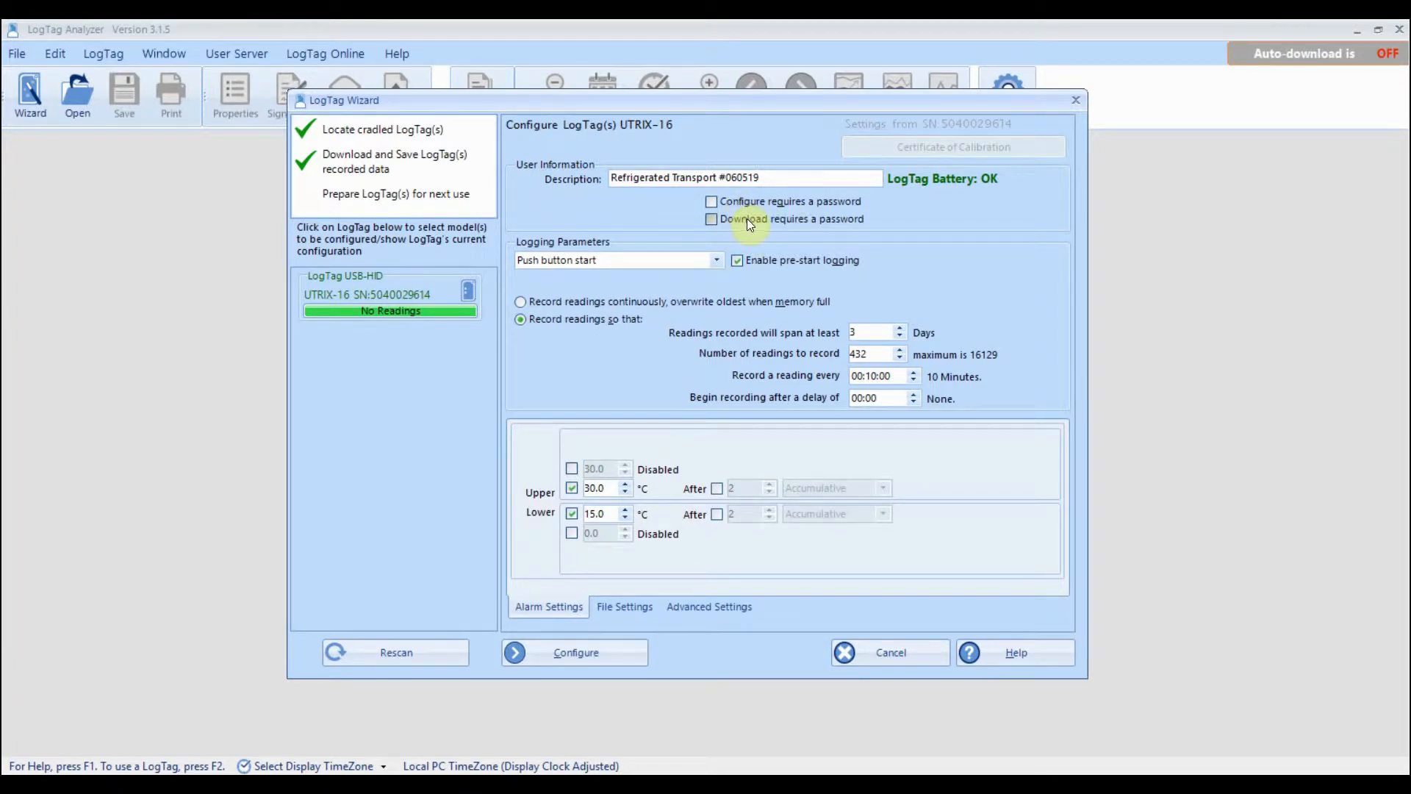
{"action": "mouse_move", "coordinate": [816, 243]}
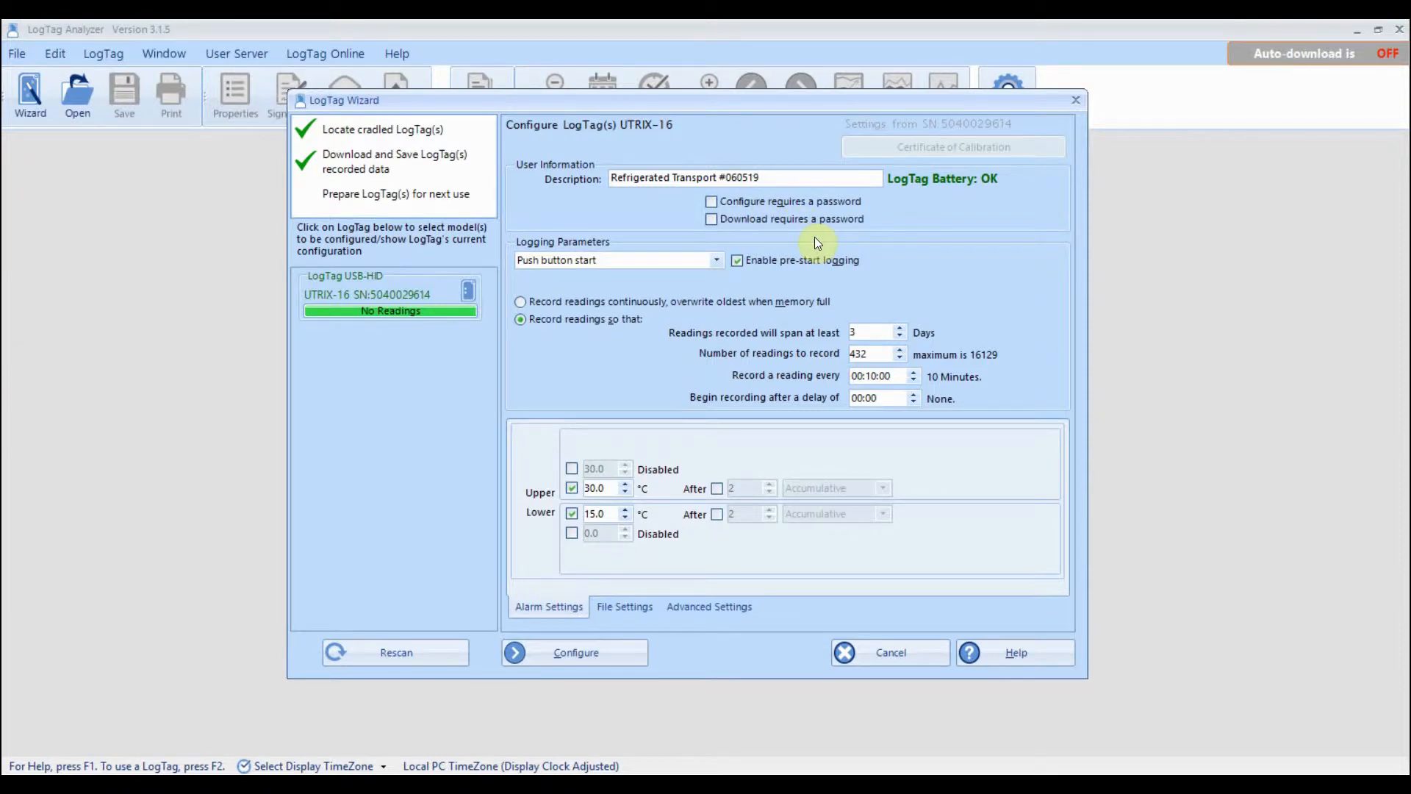
{"action": "mouse_move", "coordinate": [781, 253]}
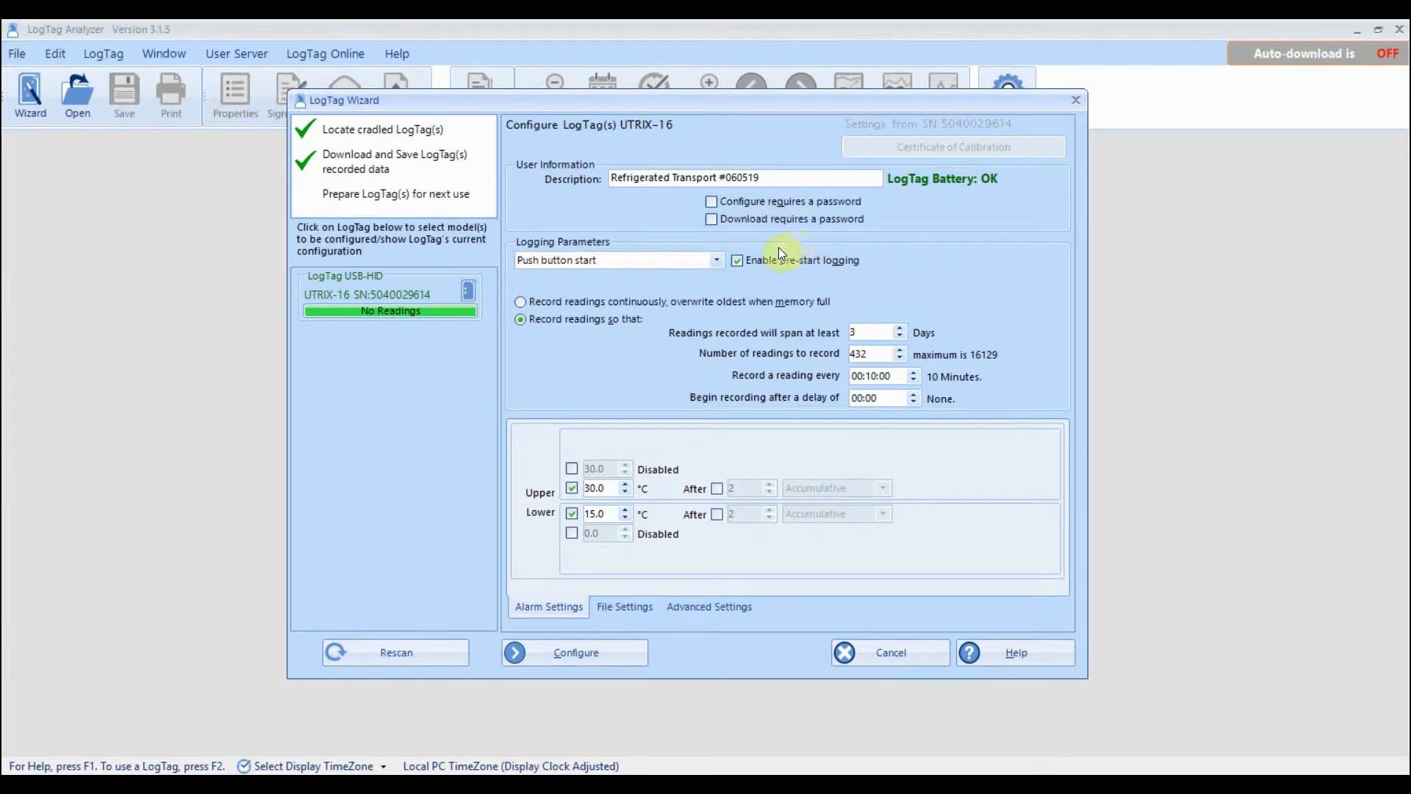
{"action": "left_click", "coordinate": [716, 260]}
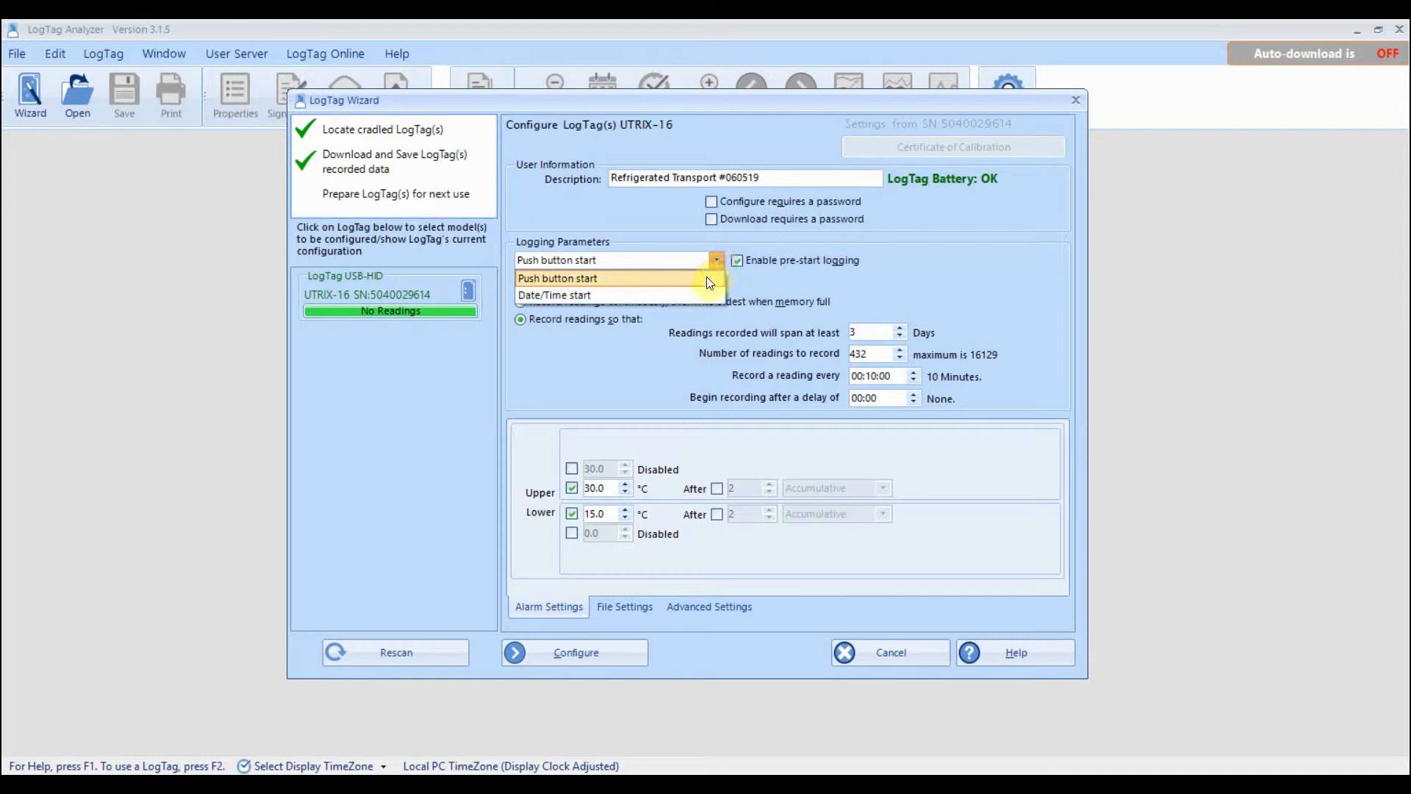
{"action": "mouse_move", "coordinate": [703, 299]}
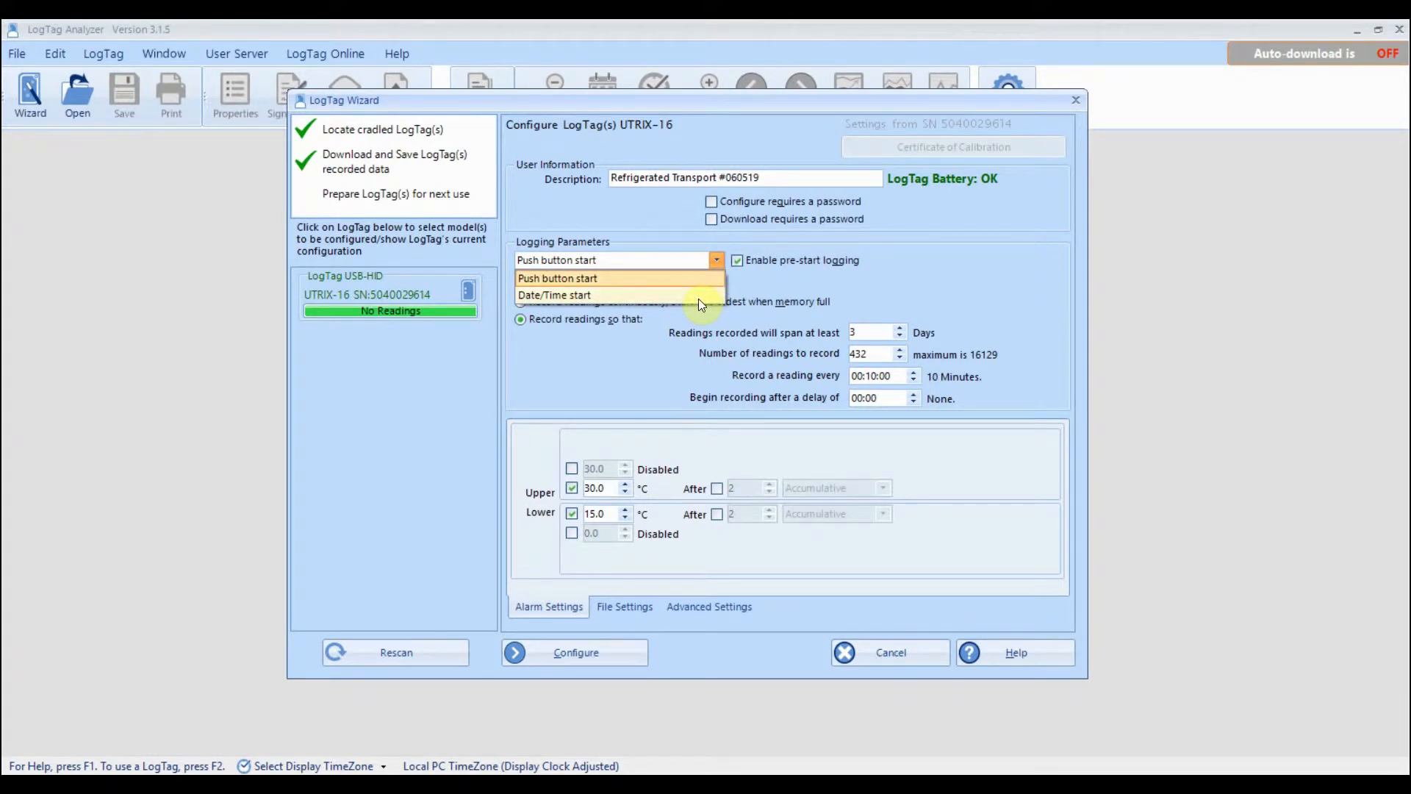
{"action": "left_click", "coordinate": [559, 278]}
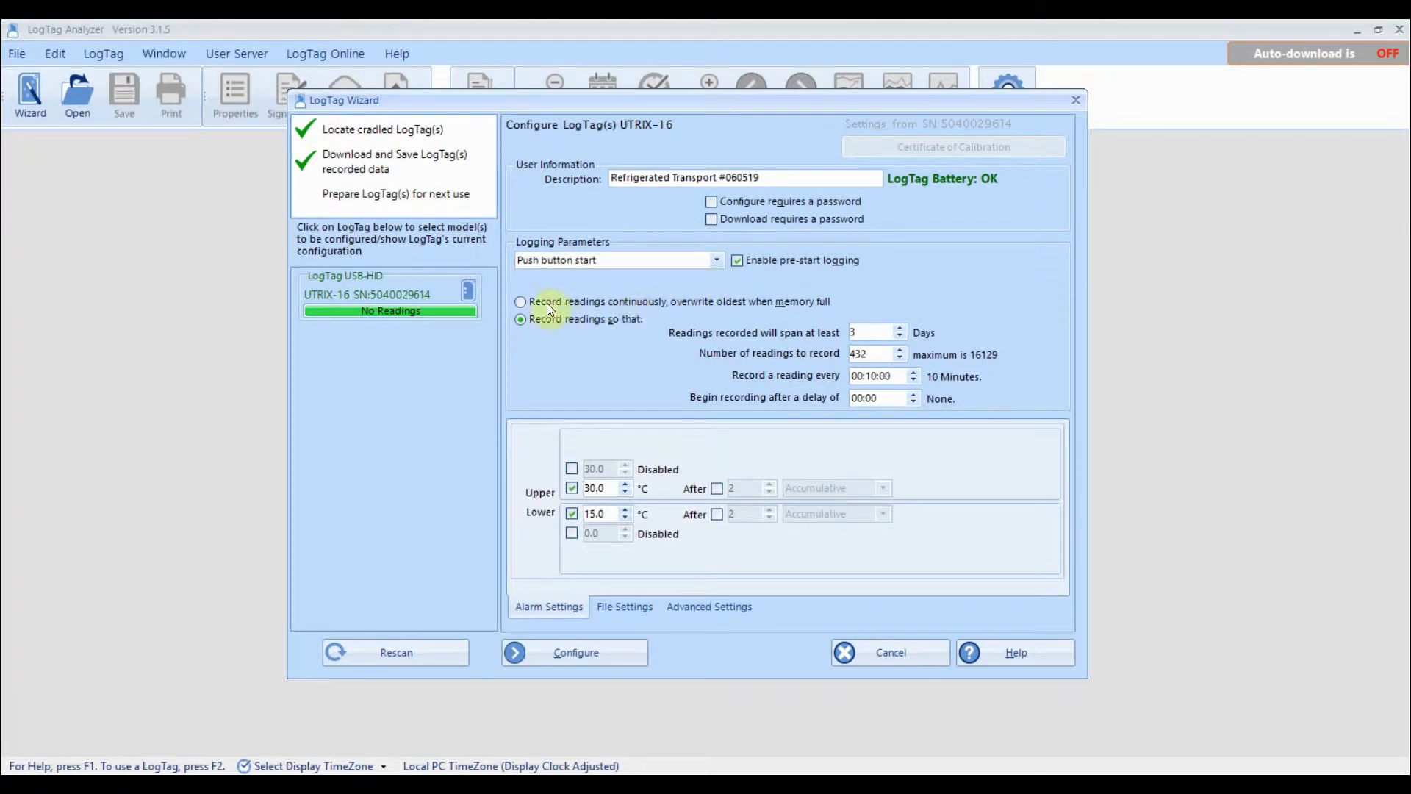
Keep fixed-span recording of 4 days at 15-minute intervals with a 30-minute start delay
{"action": "left_click", "coordinate": [520, 301]}
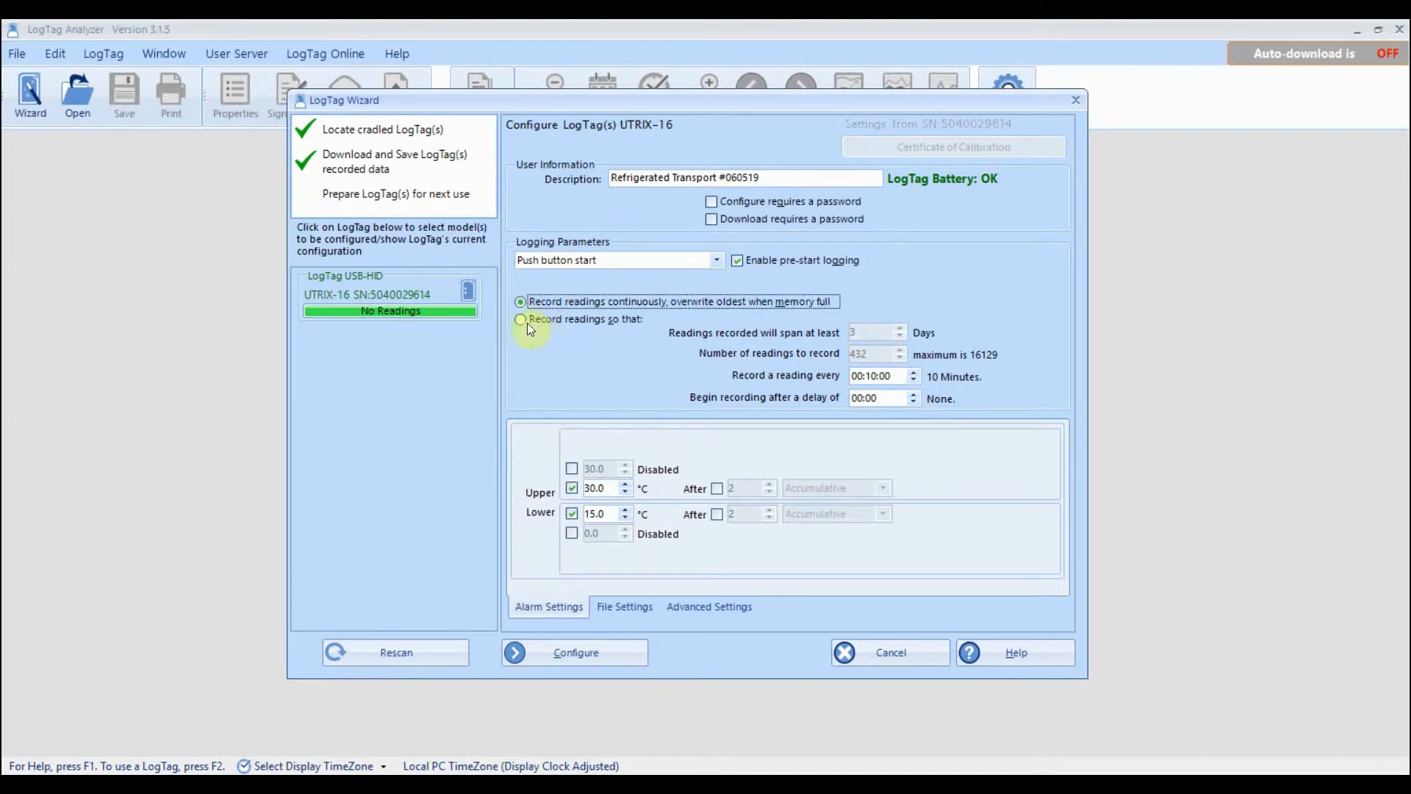
{"action": "left_click", "coordinate": [520, 319]}
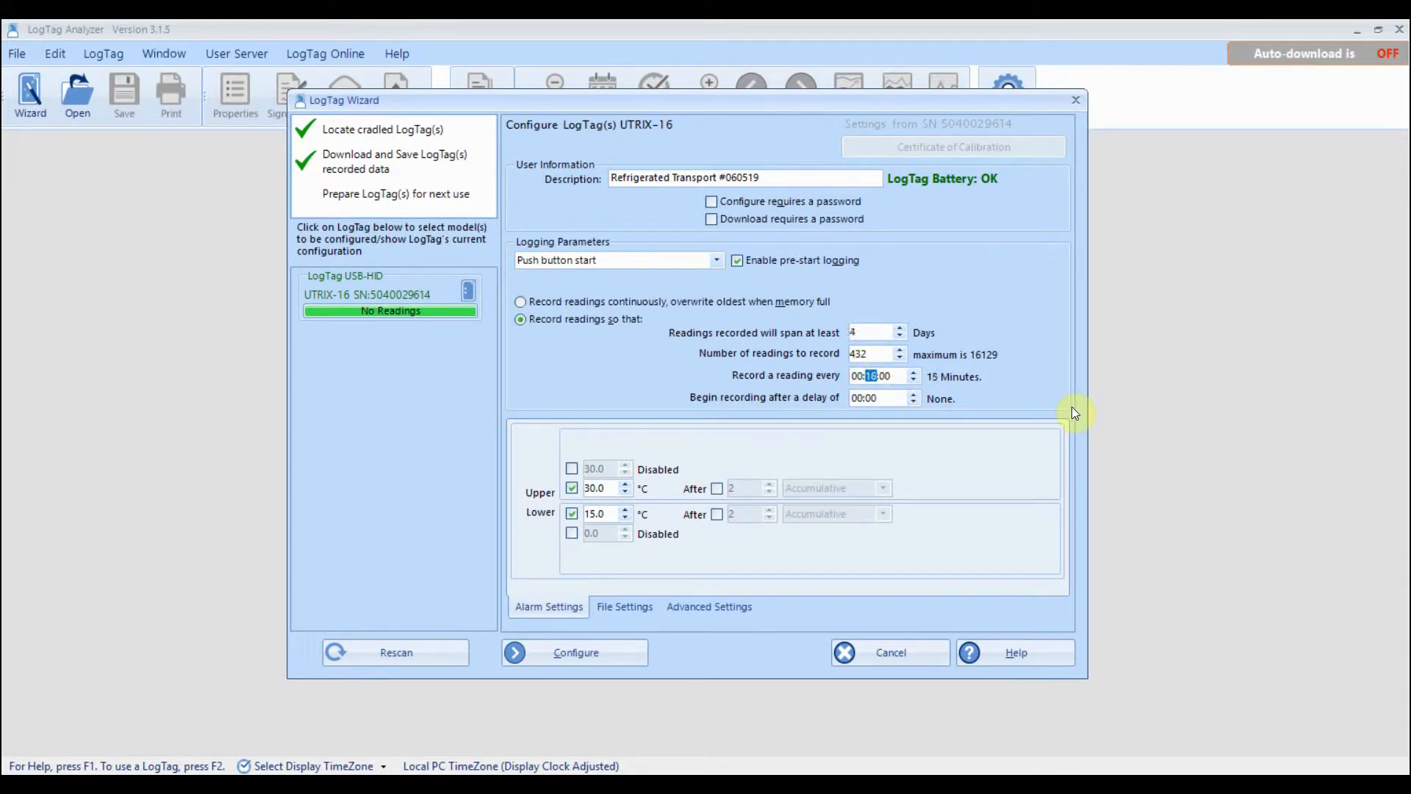
{"action": "mouse_move", "coordinate": [888, 351]}
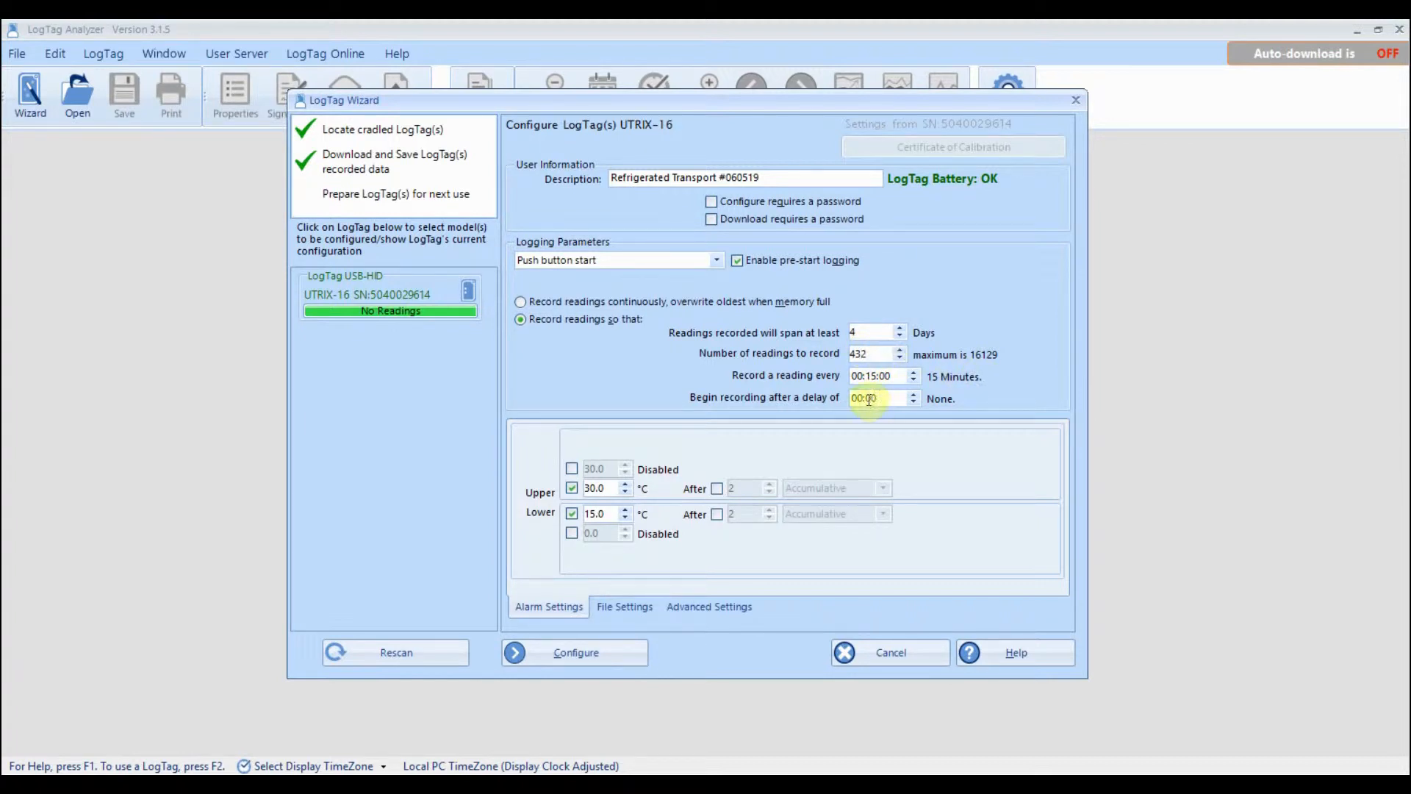
{"action": "left_click", "coordinate": [911, 393]}
{"action": "type", "text": "8"}
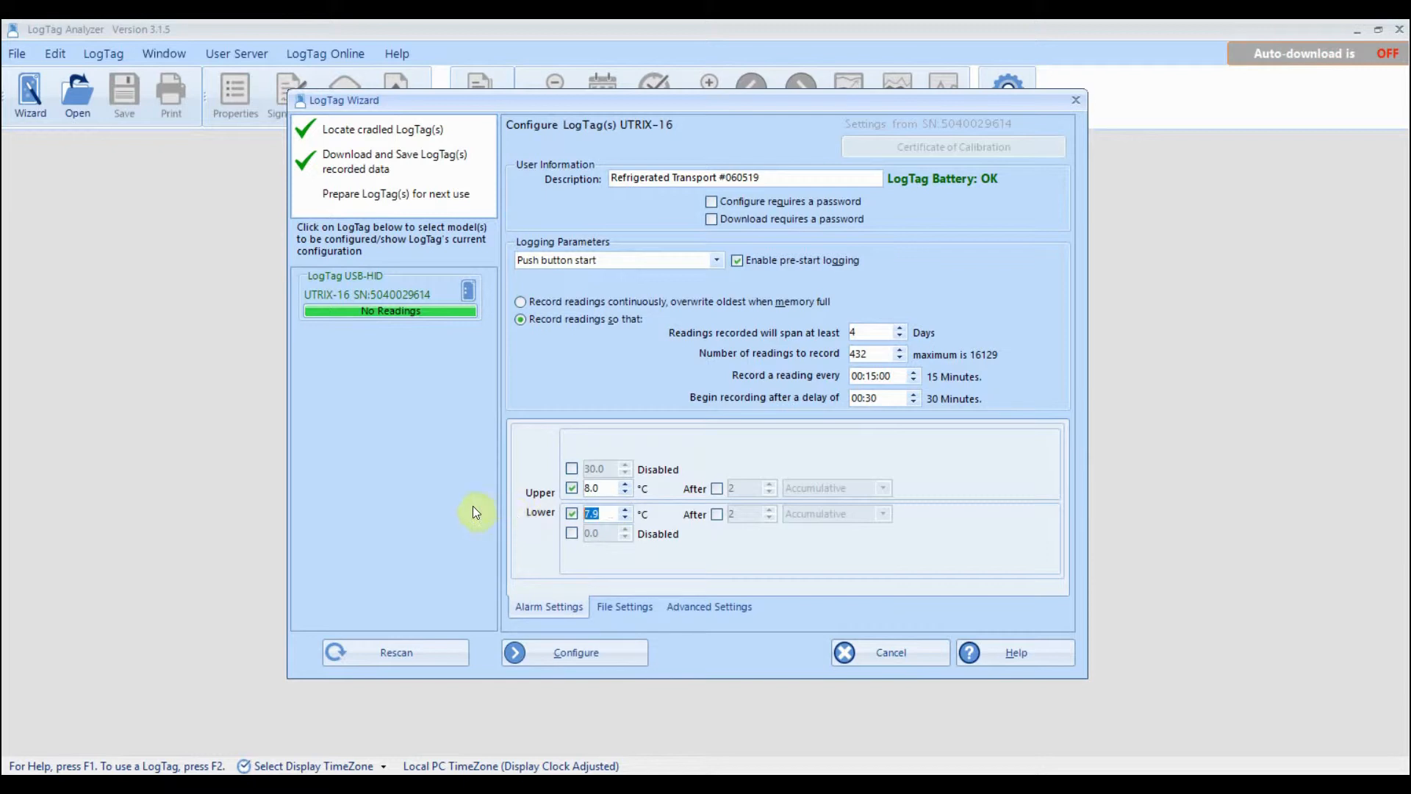
Set the lower alarm to 2.0 °C and review the File and Advanced settings unchanged
{"action": "type", "text": "2.0"}
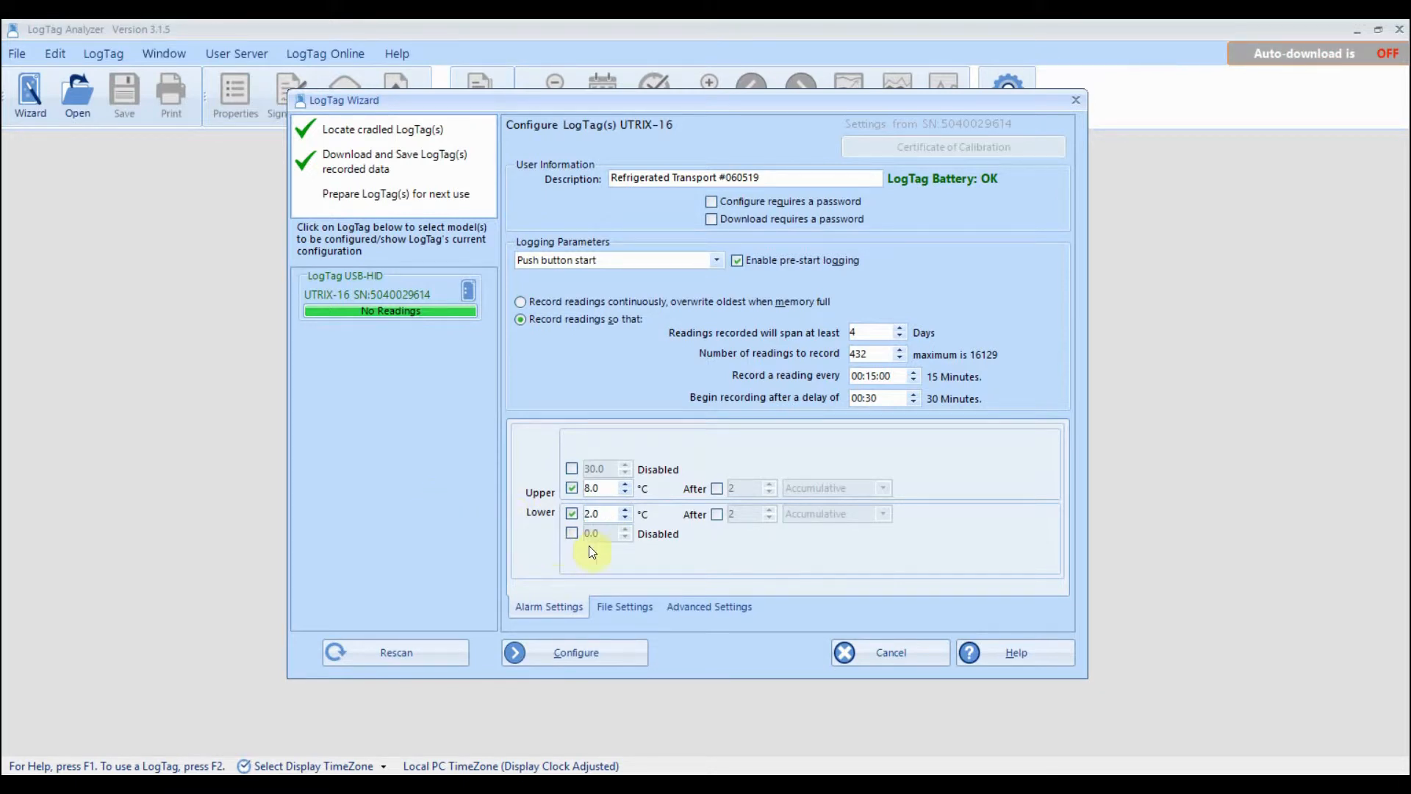
{"action": "mouse_move", "coordinate": [624, 606]}
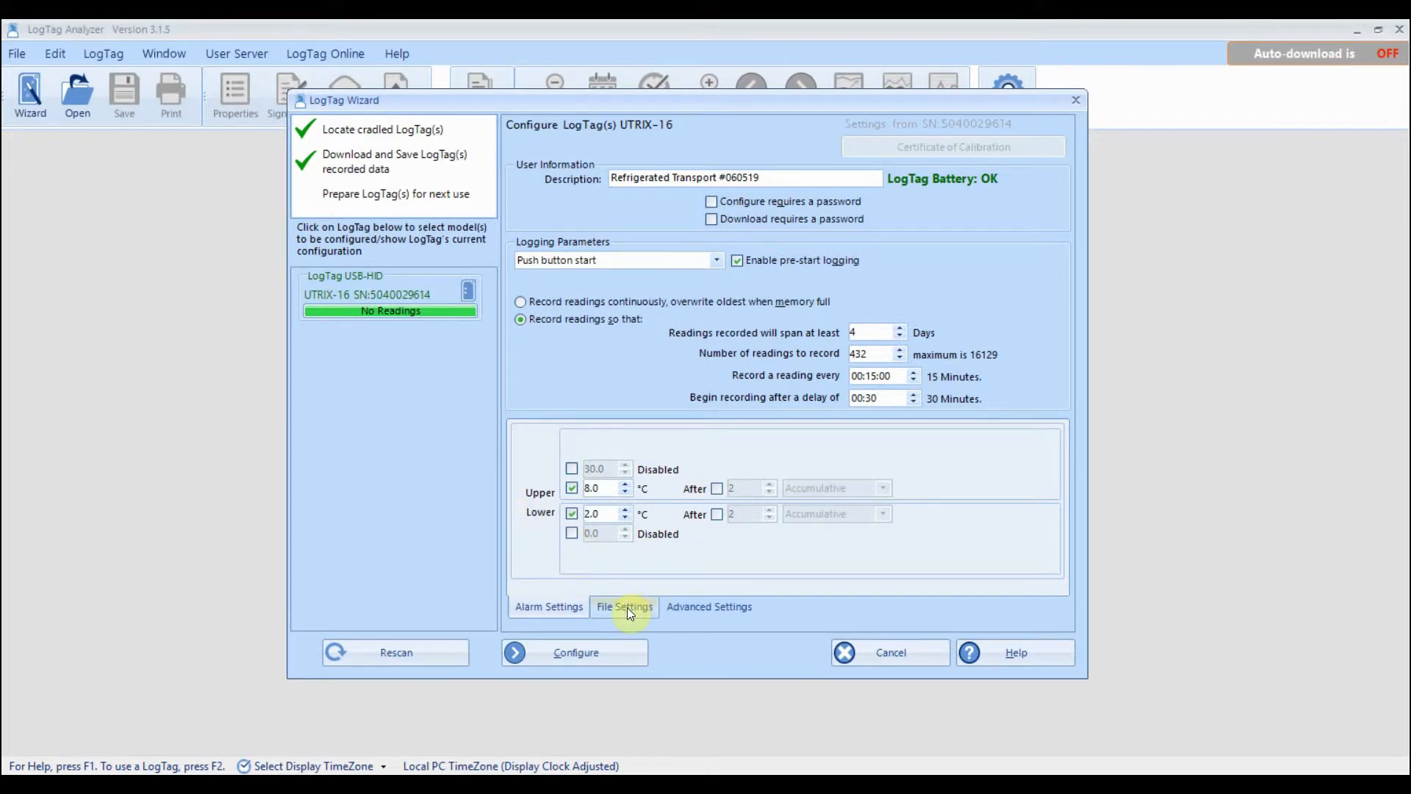
{"action": "left_click", "coordinate": [623, 605]}
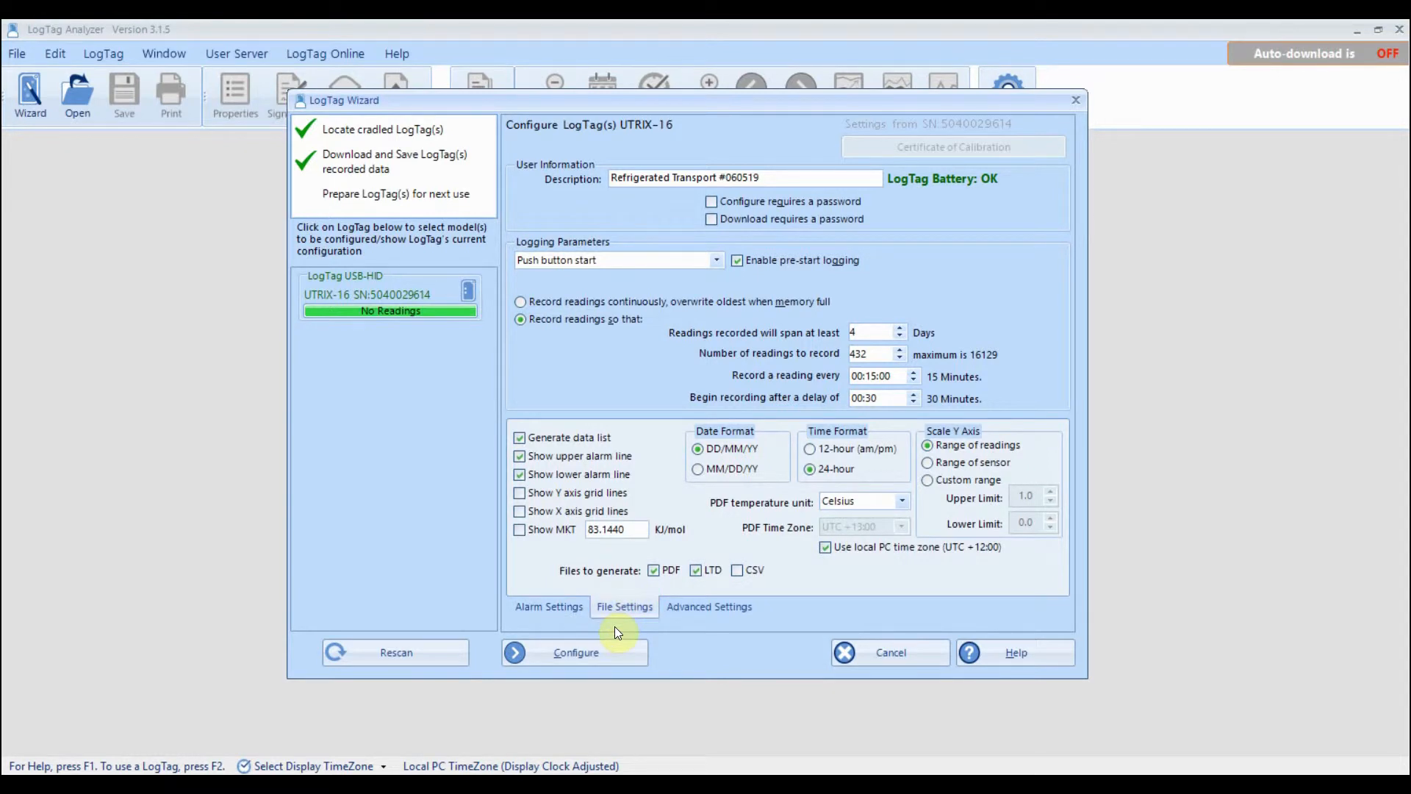
{"action": "left_click", "coordinate": [708, 606]}
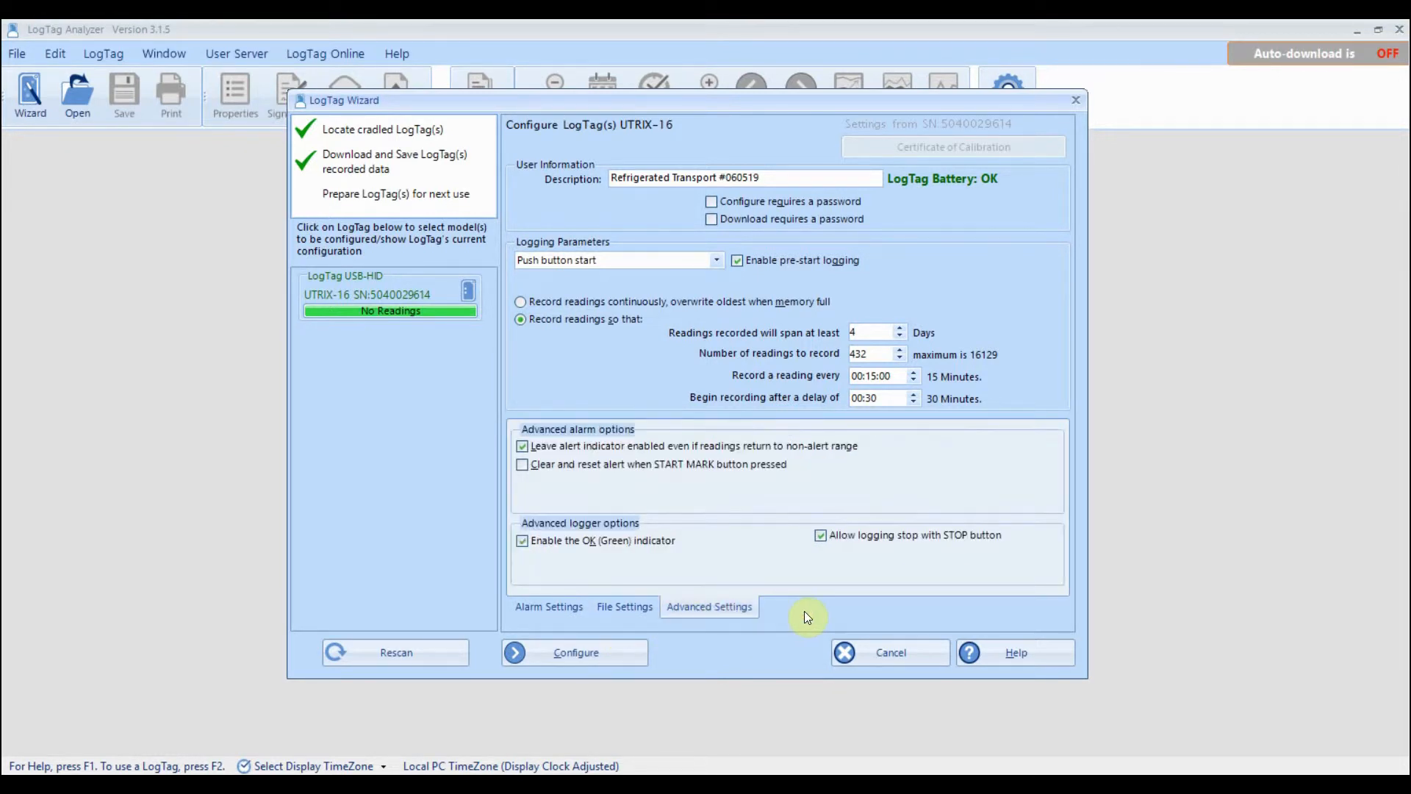
{"action": "mouse_move", "coordinate": [576, 651]}
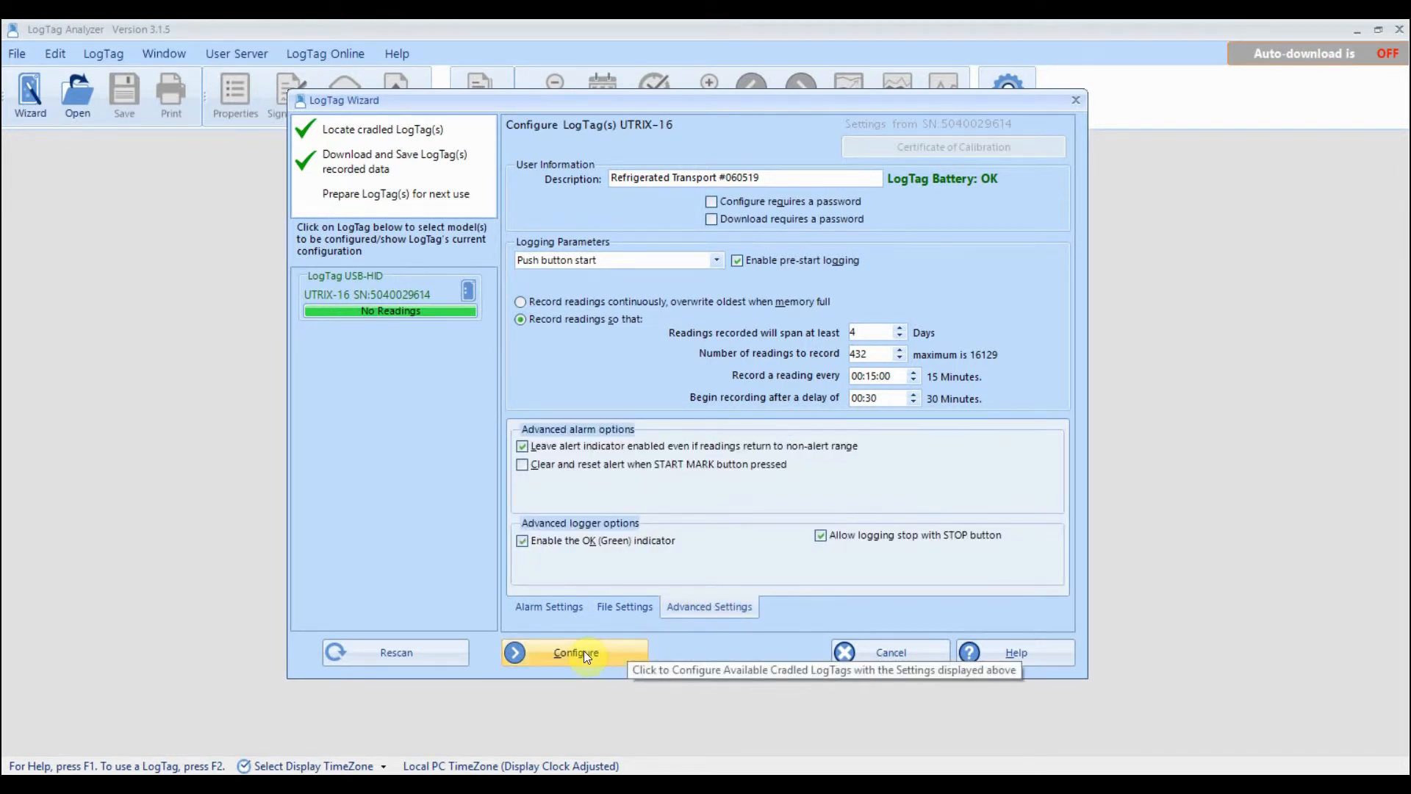
Upload the settings so the UTRIX-16 shows Configured
{"action": "left_click", "coordinate": [575, 651]}
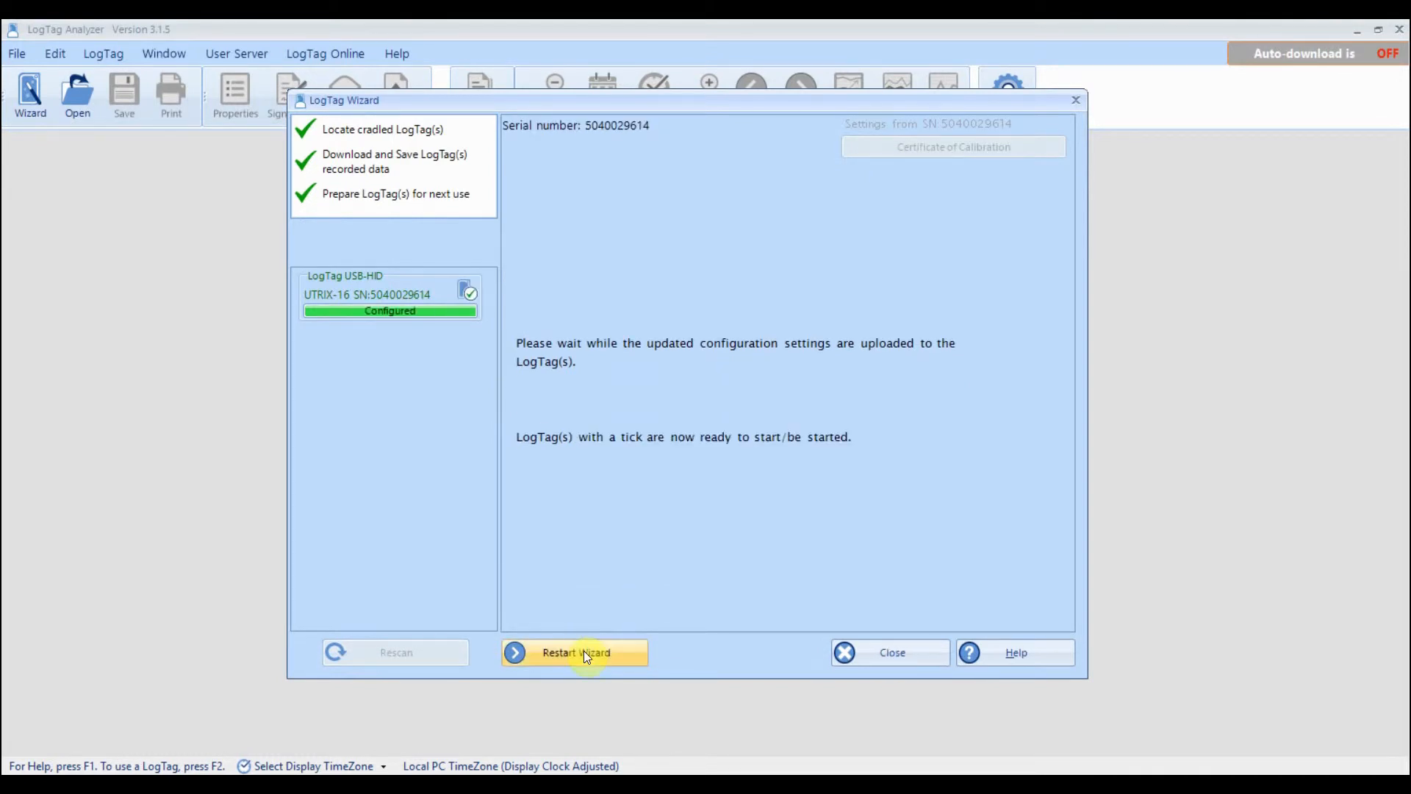
{"action": "mouse_move", "coordinate": [688, 657]}
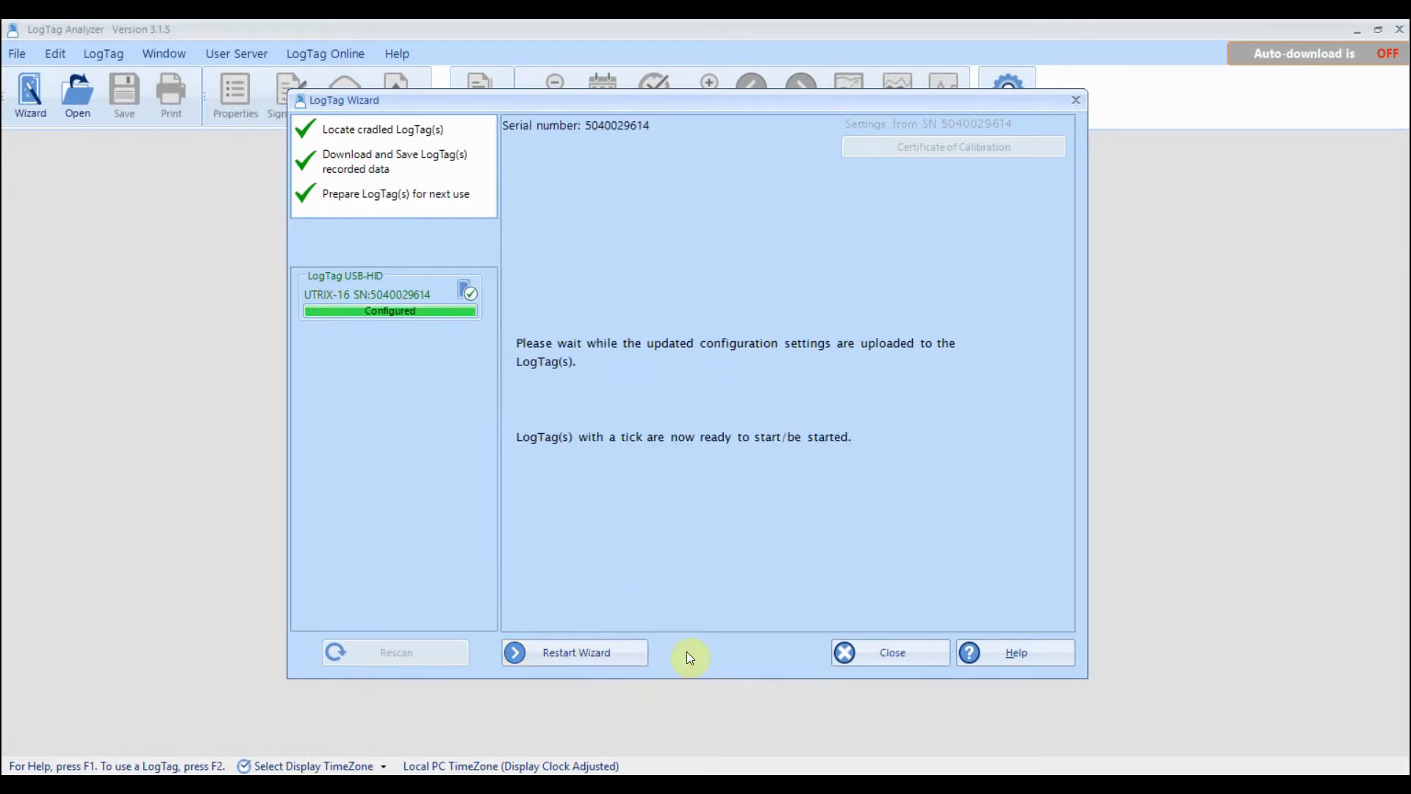
{"action": "mouse_move", "coordinate": [814, 655]}
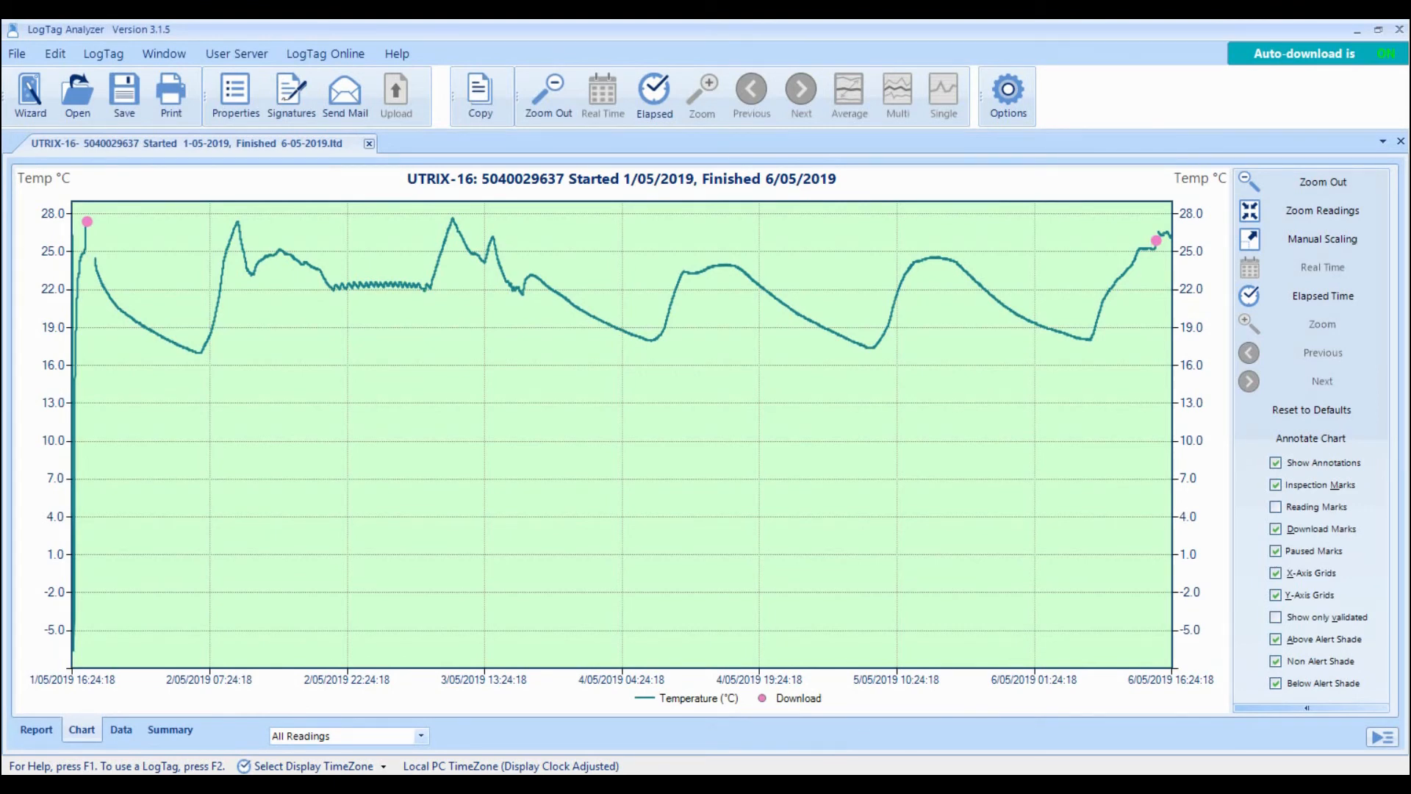
Choose LogTag > Download (F4) to fetch the cradled logger's readings
{"action": "left_click", "coordinate": [103, 54]}
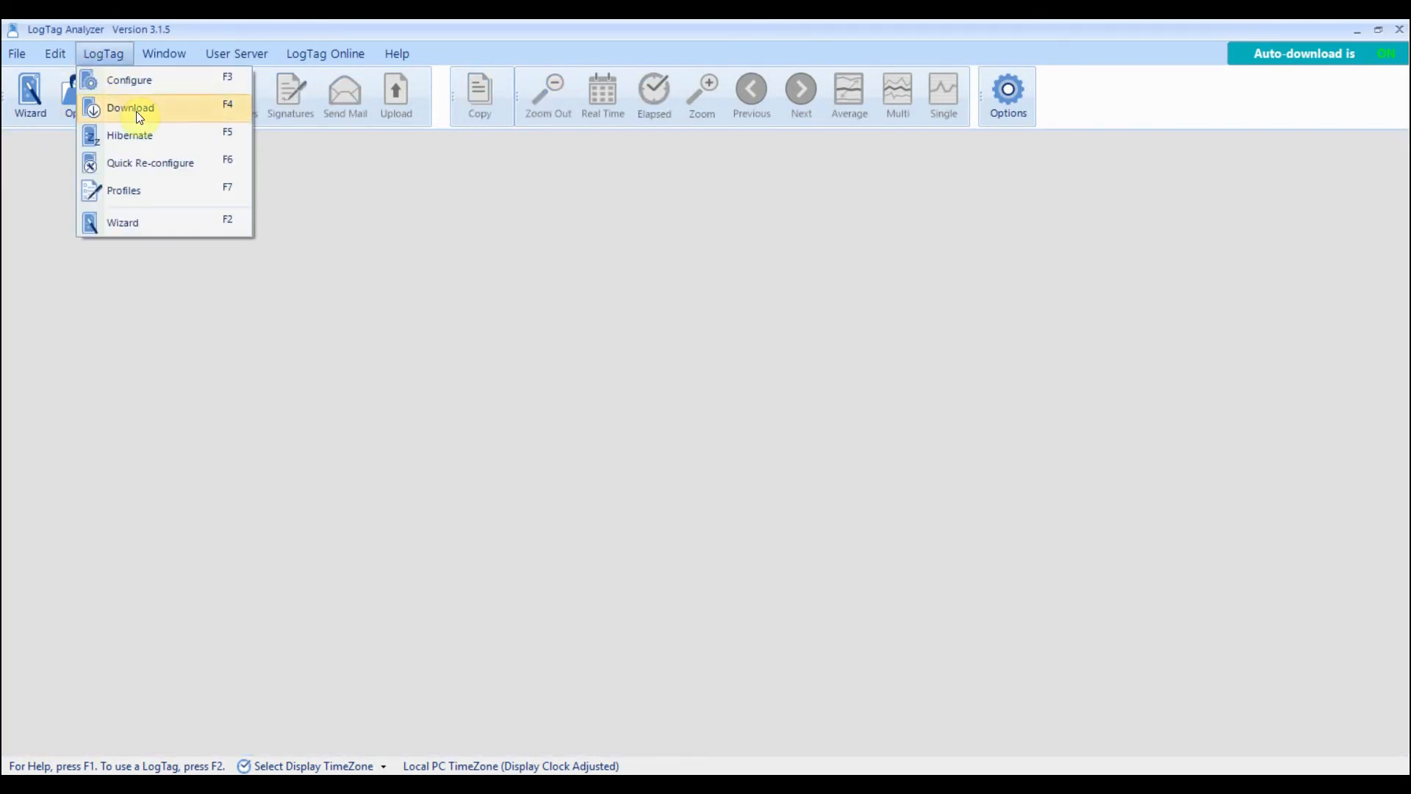
{"action": "left_click", "coordinate": [129, 107]}
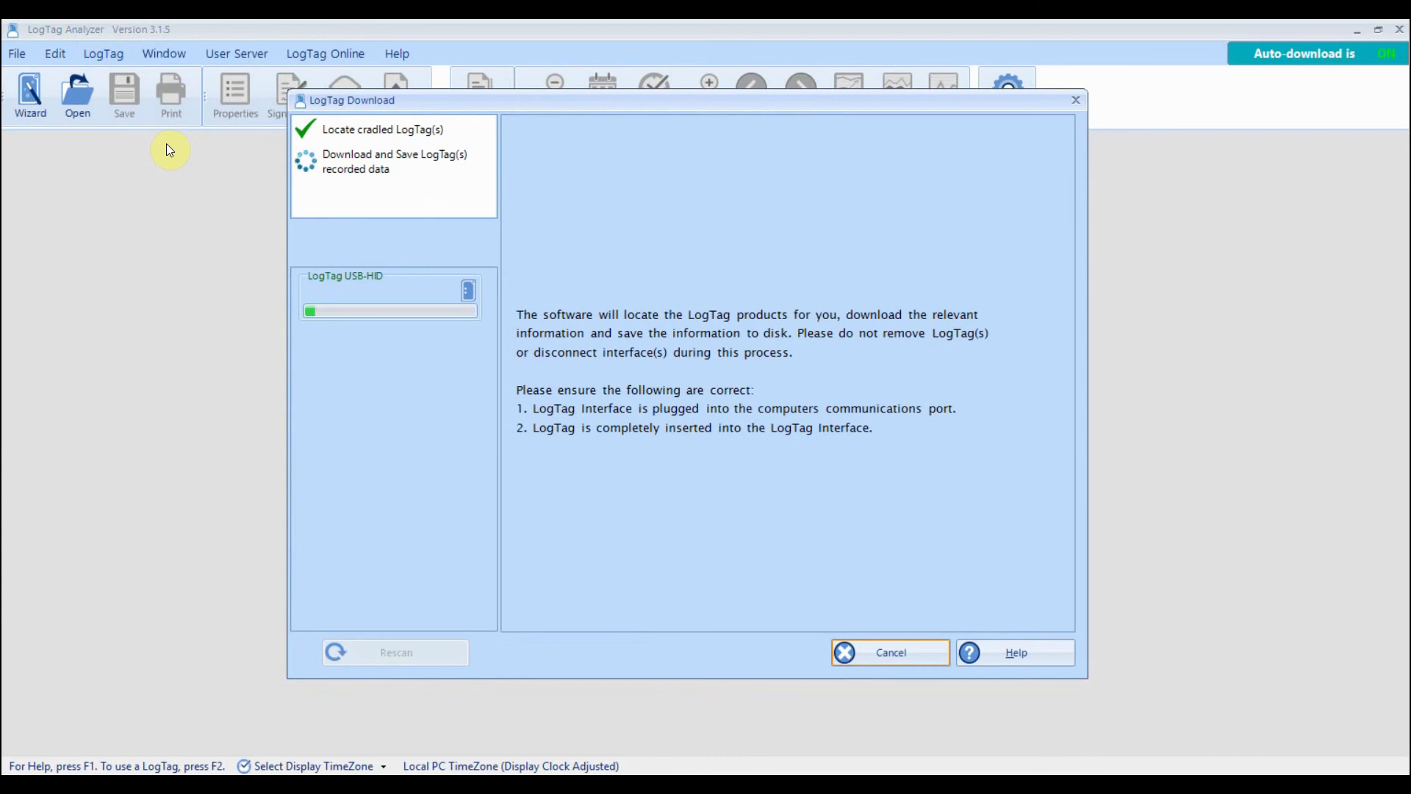